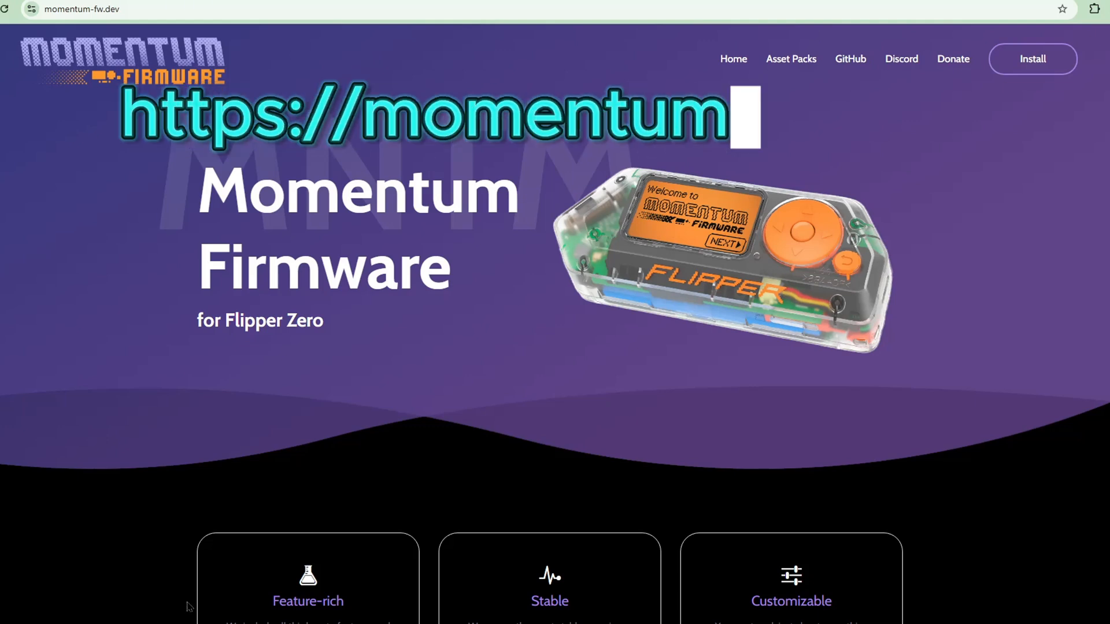
- Scroll the momentum-fw.dev home page down to the RogueMaster, Unleashed and Momentum comparison table
scroll(down, 3)
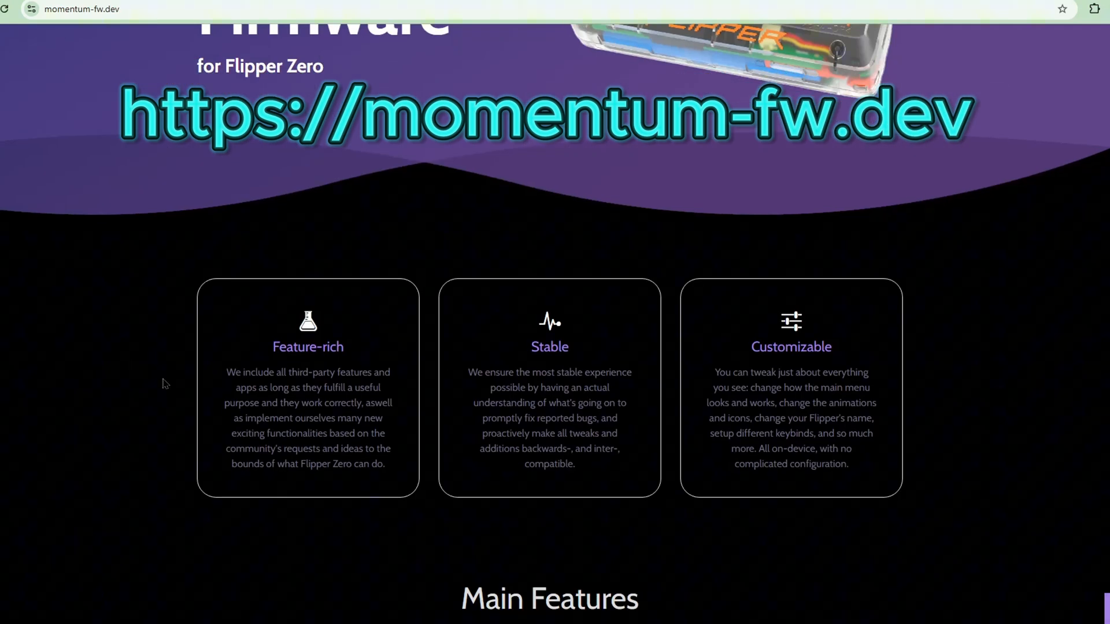
scroll(down, 3)
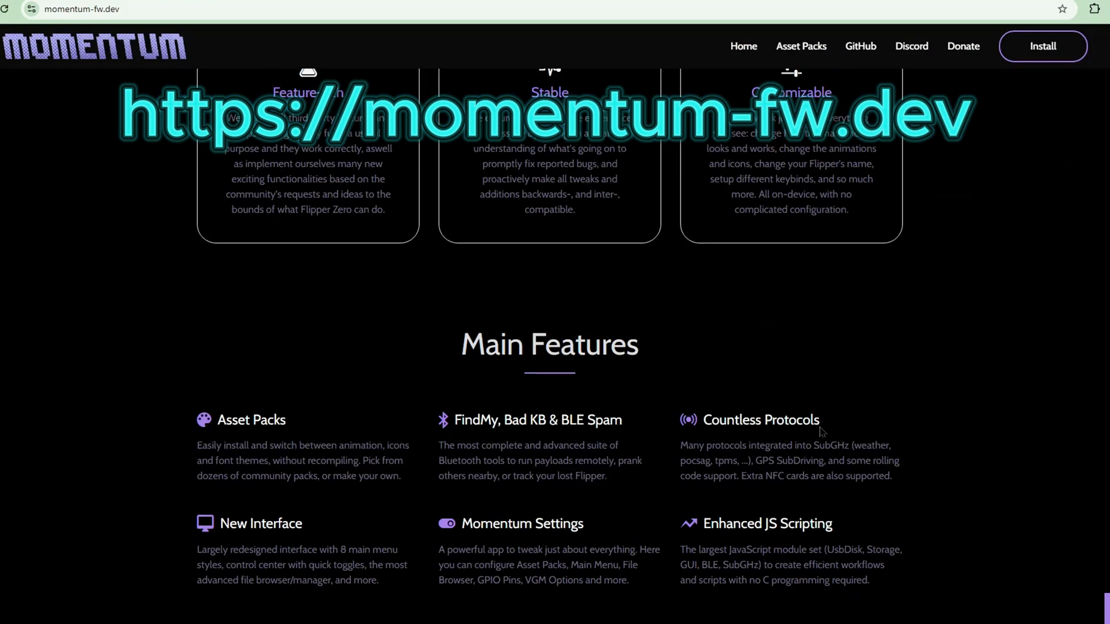
scroll(down, 3)
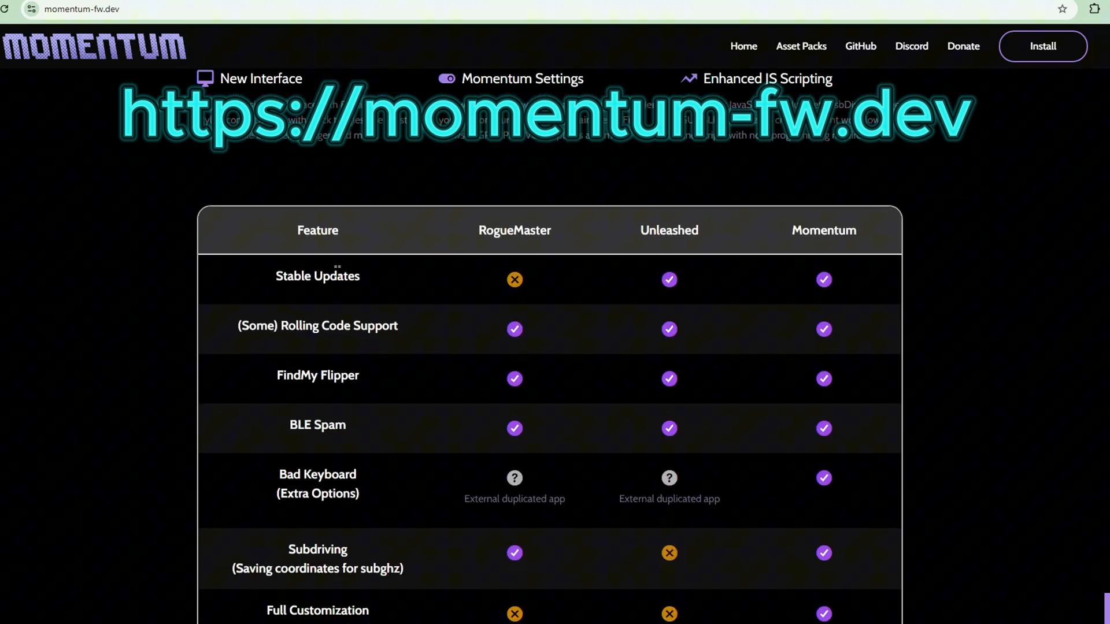
mouse_move(896, 269)
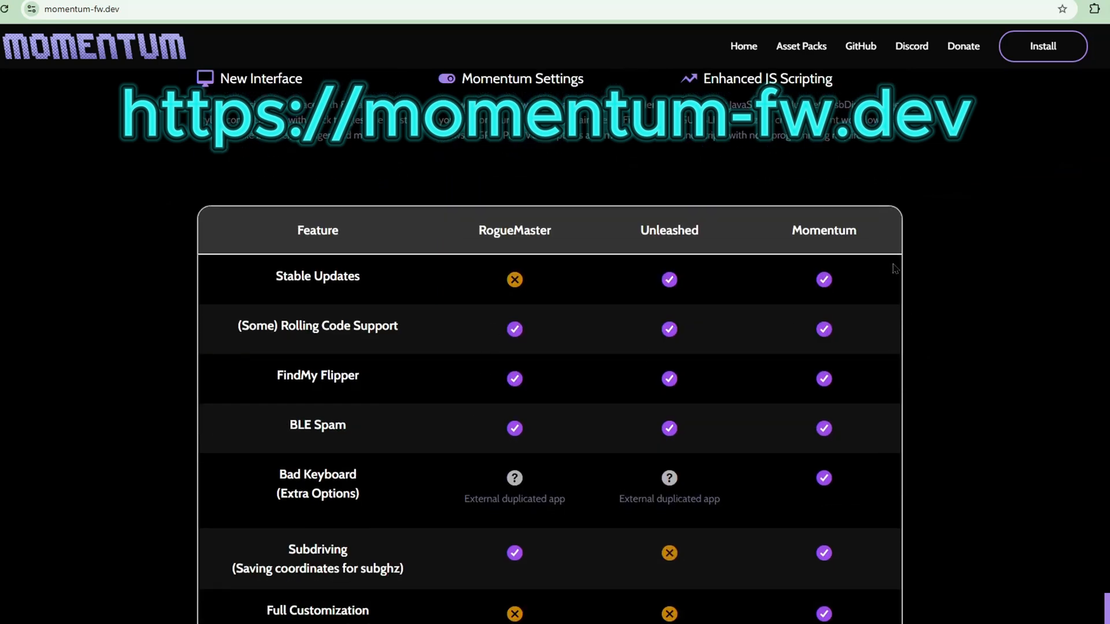
mouse_move(500, 228)
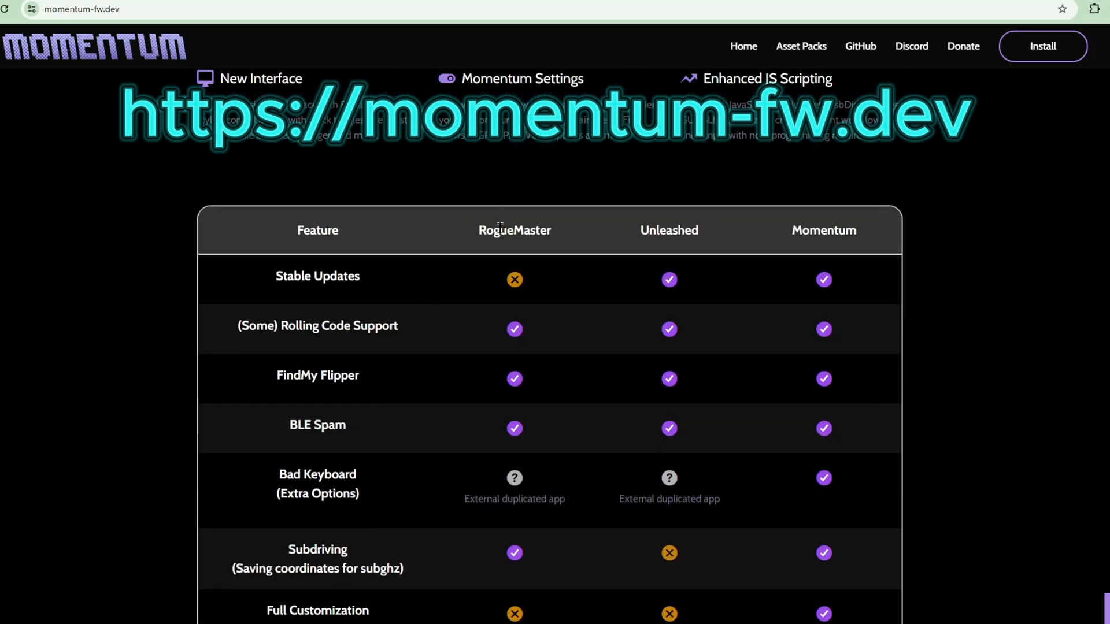
mouse_move(694, 227)
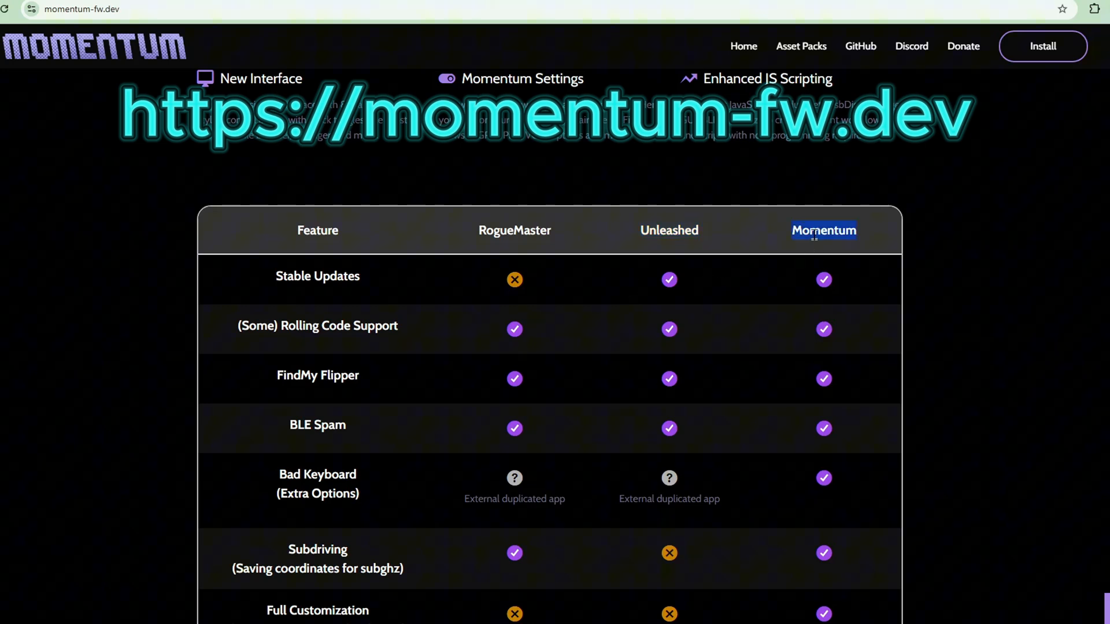
mouse_move(863, 211)
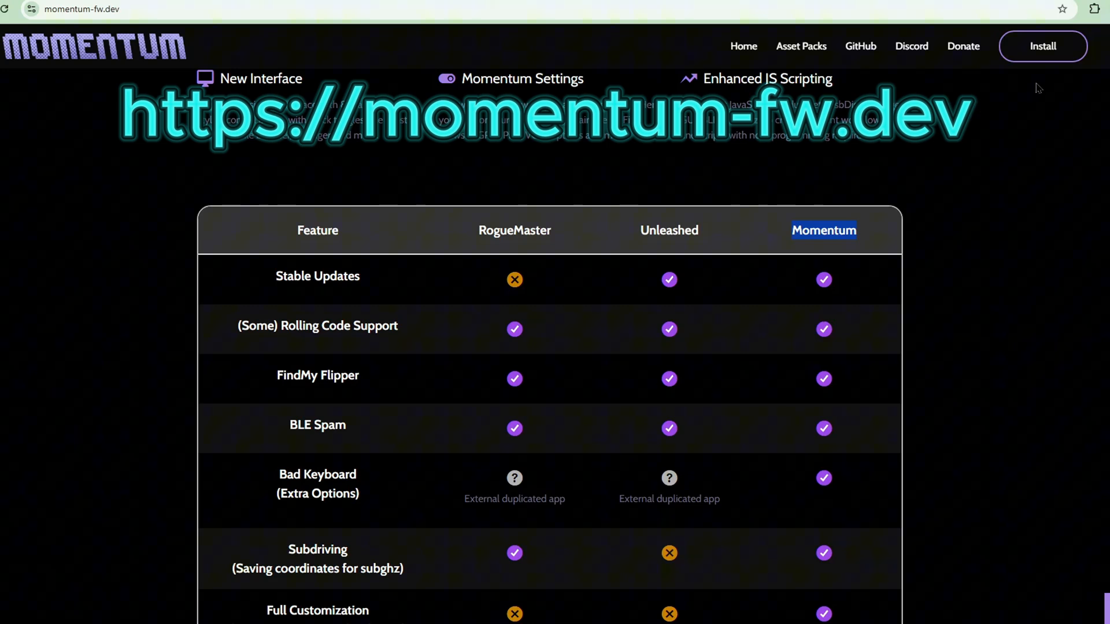
- Connect the Flipper via serial port COM23 on the Install page, showing firmware mntm-009 details
click(1042, 46)
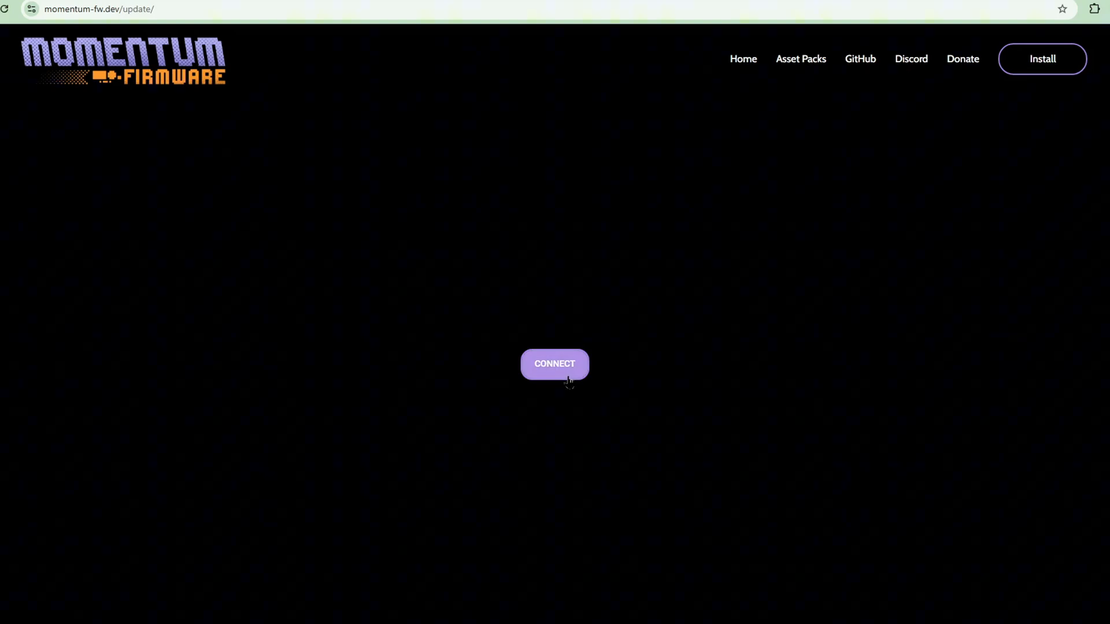
click(555, 364)
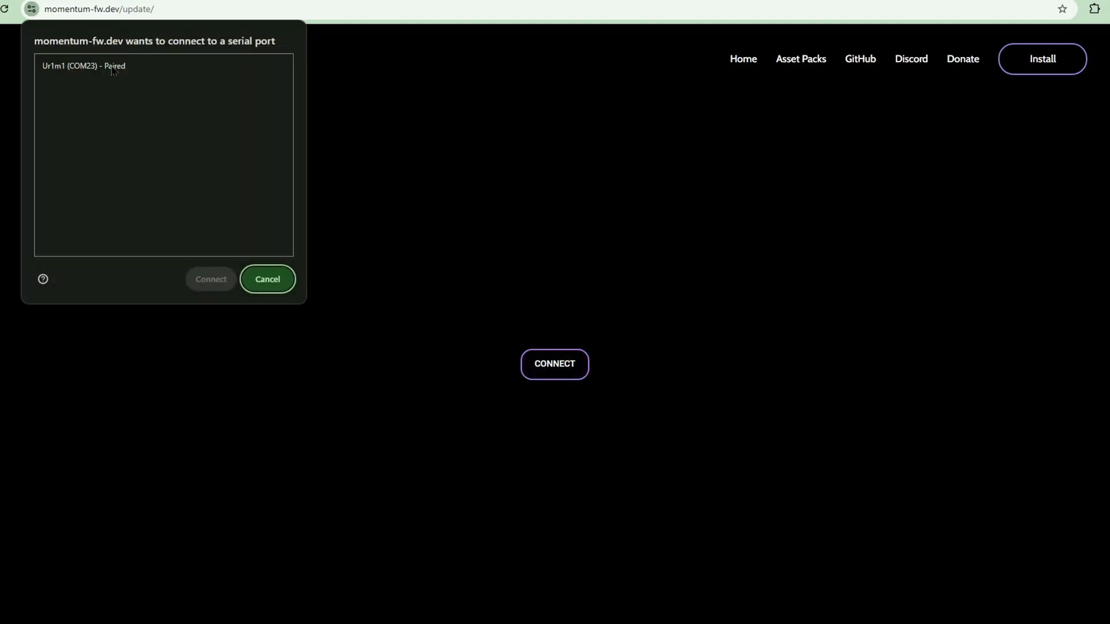
mouse_move(90, 80)
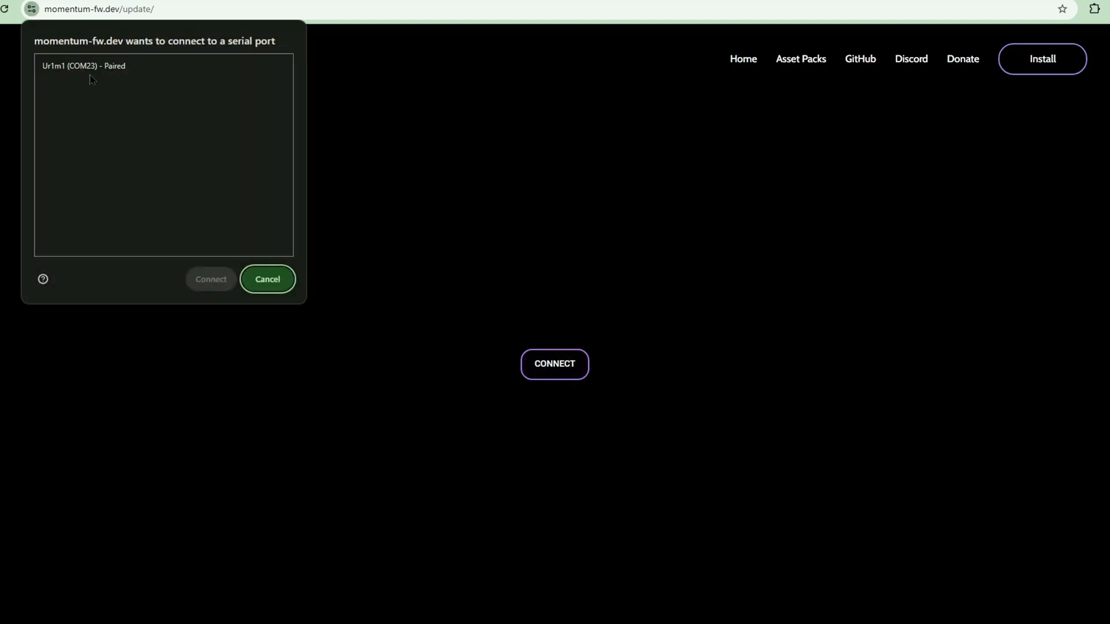
click(163, 66)
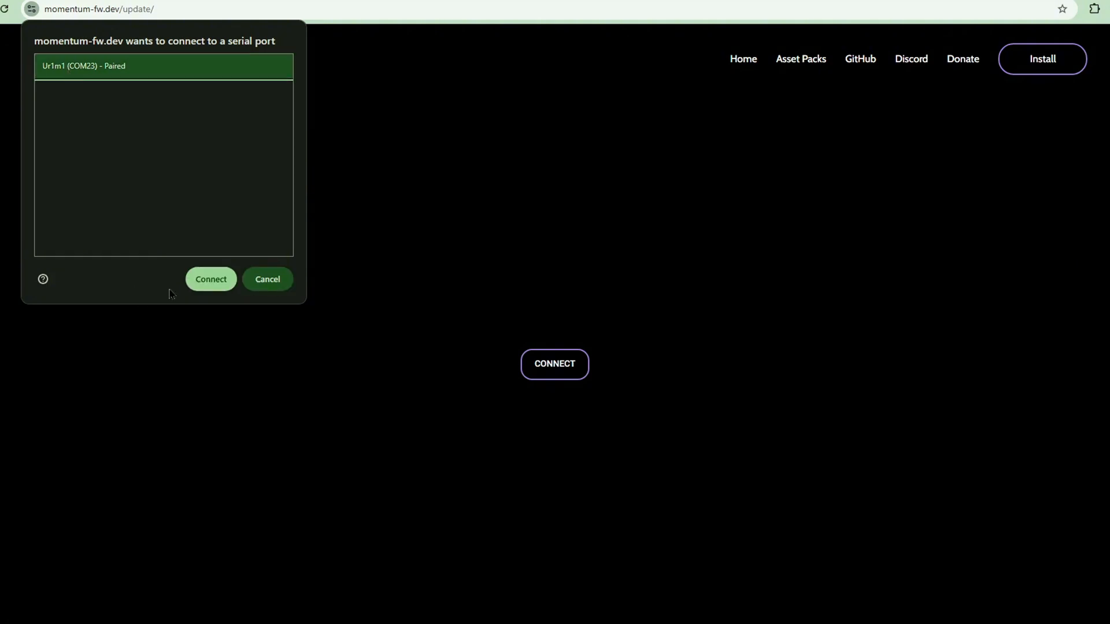
click(210, 279)
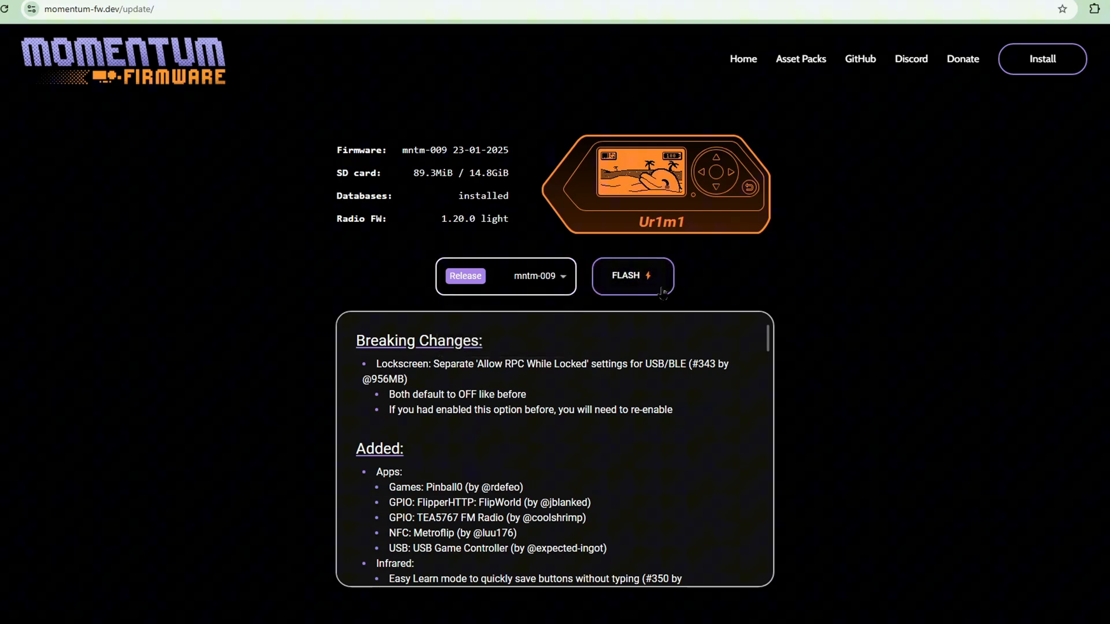
click(631, 275)
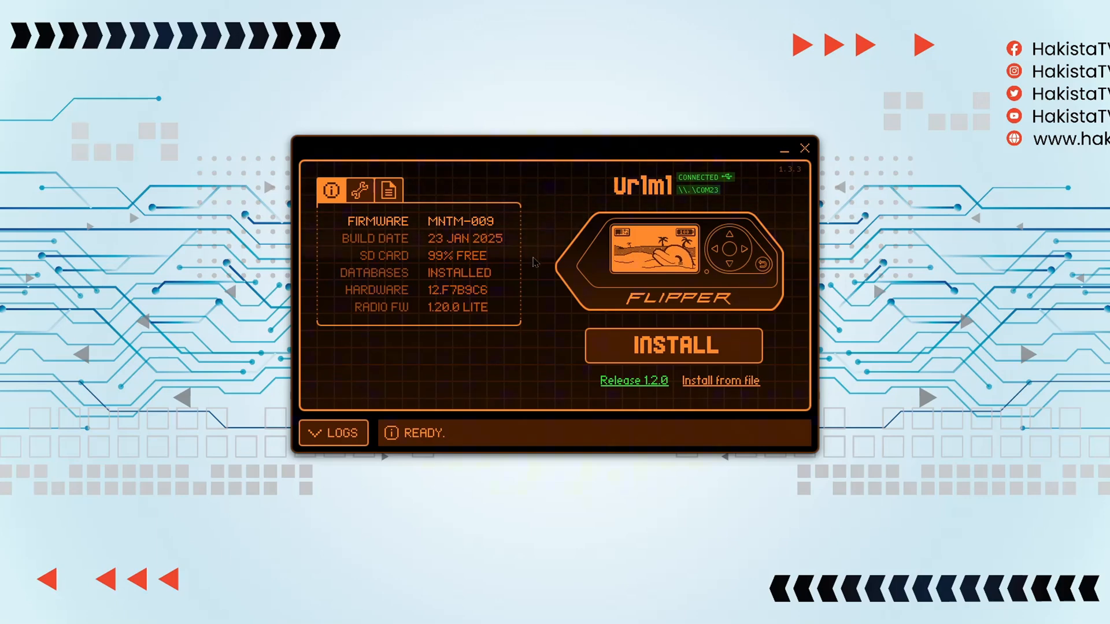
mouse_move(517, 237)
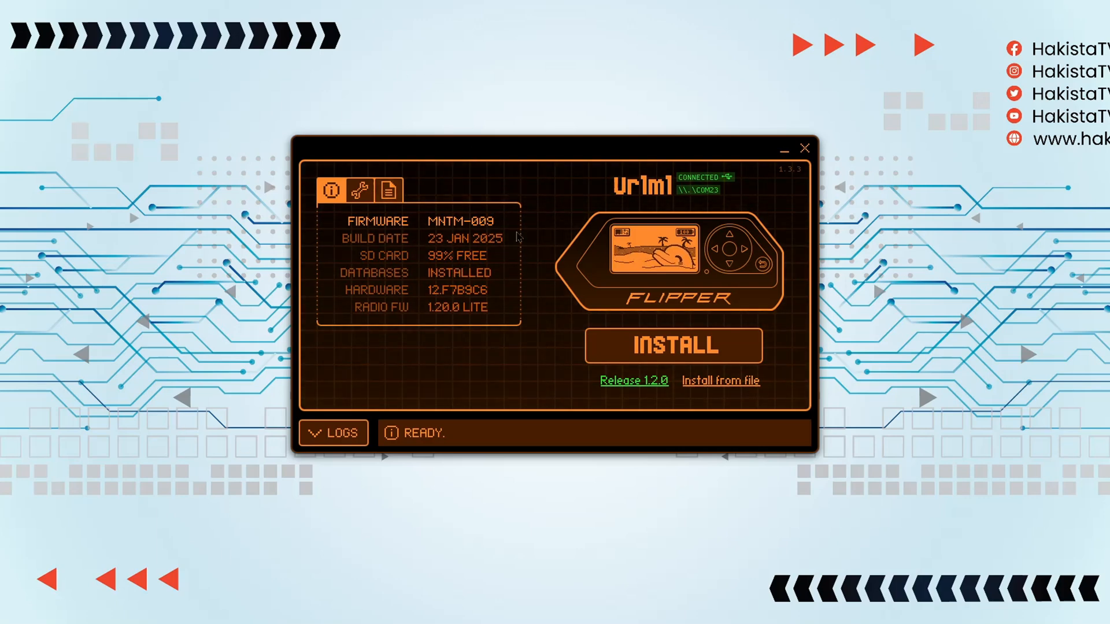
mouse_move(534, 259)
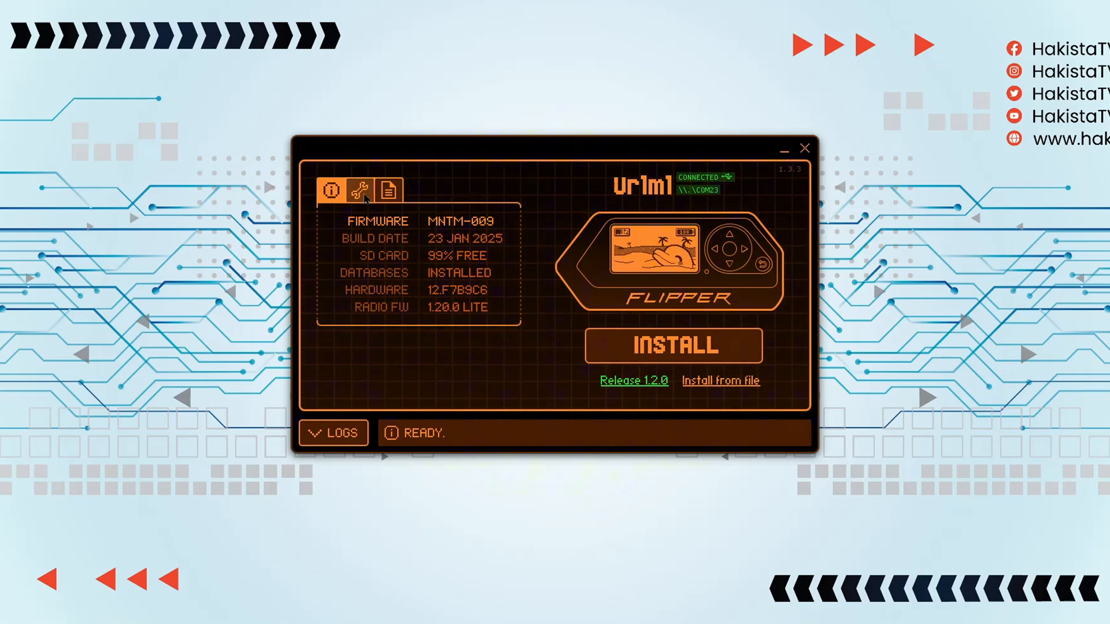
mouse_move(828, 347)
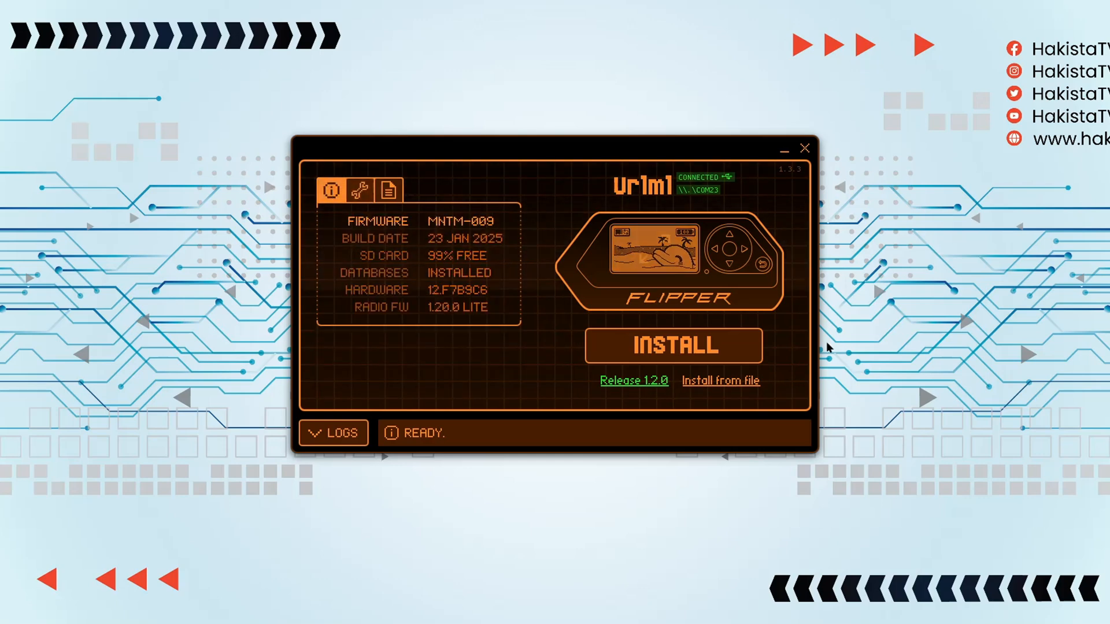
click(650, 256)
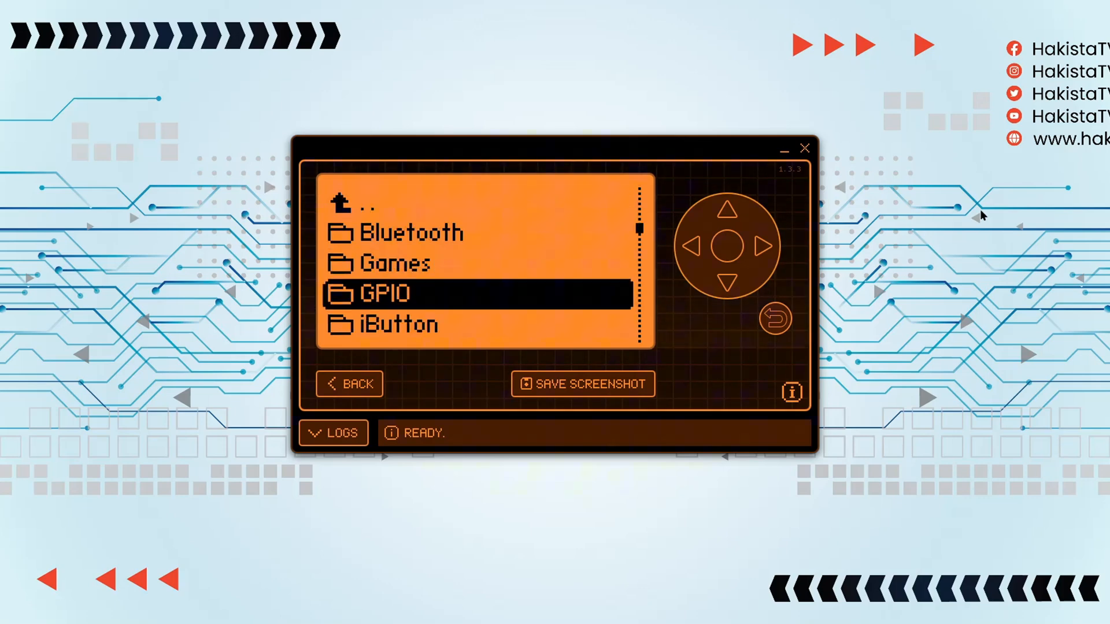
- Step down through the Flipper's folder list with the remote screen's D-pad
click(728, 281)
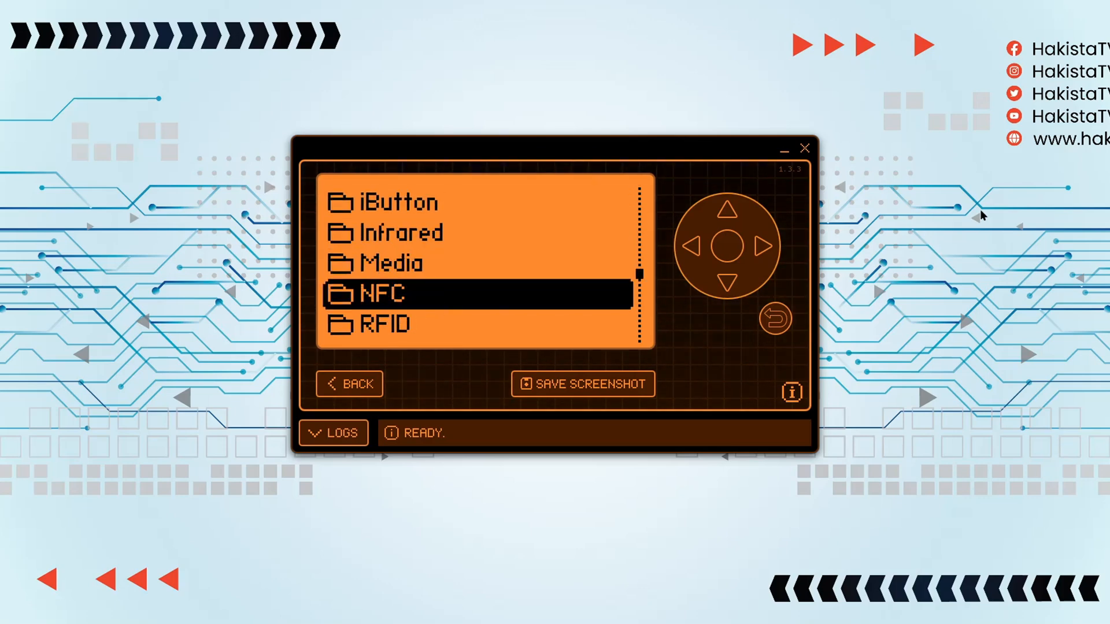
click(730, 284)
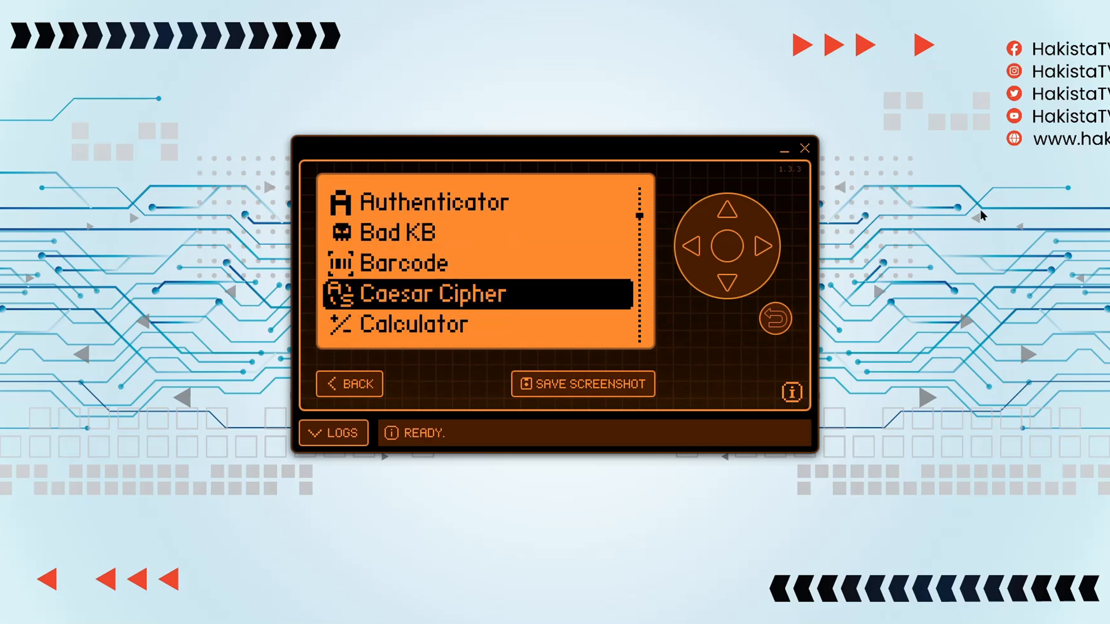
scroll(down, 3)
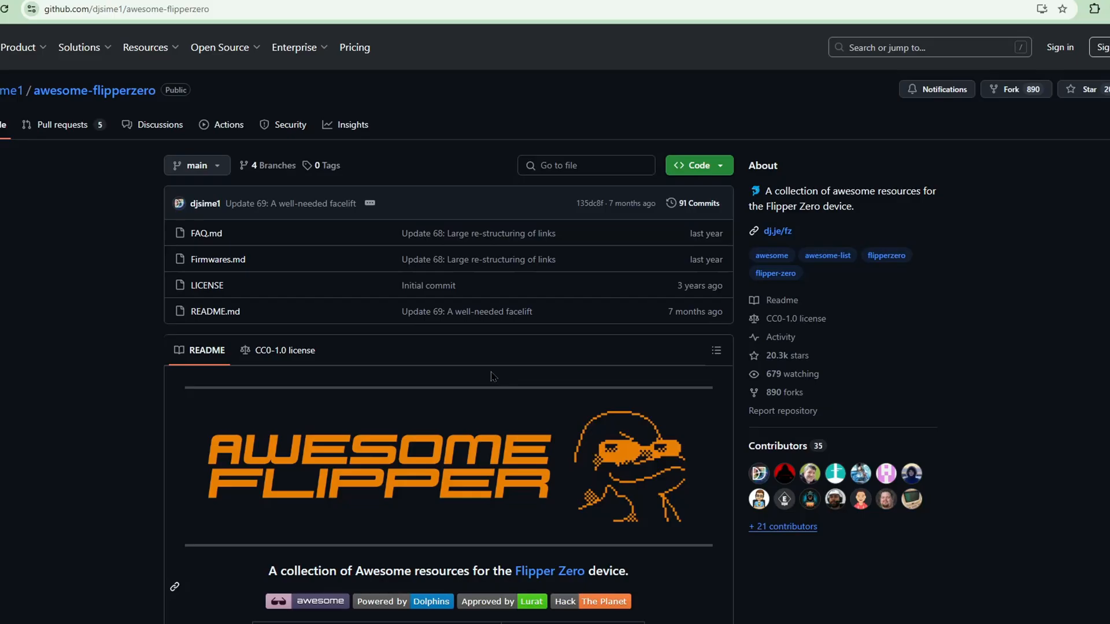
mouse_move(616, 325)
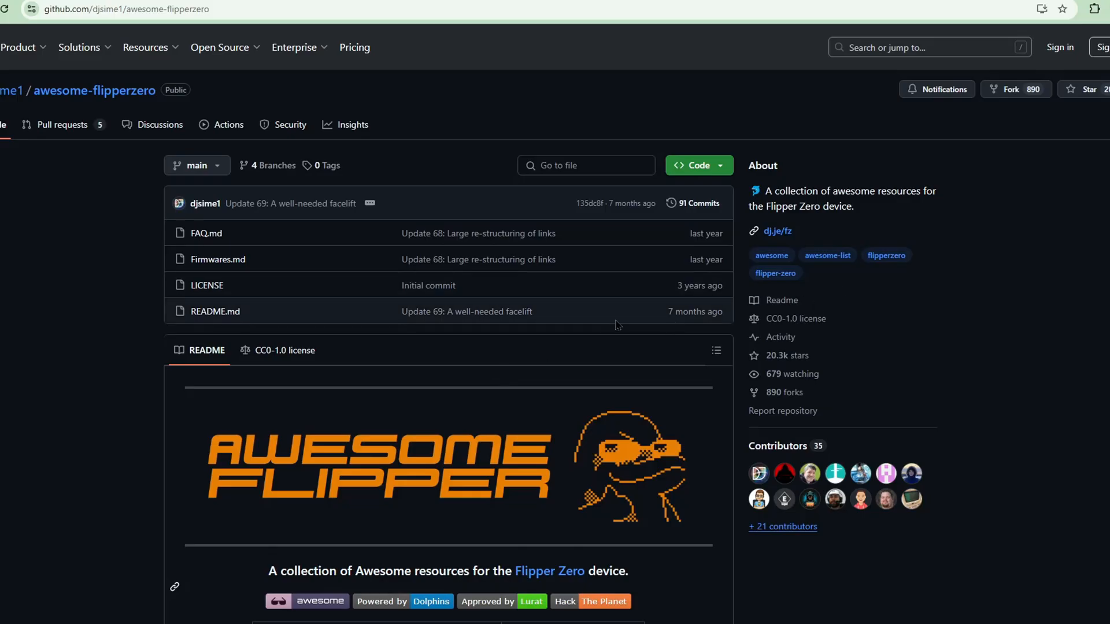
mouse_move(406, 486)
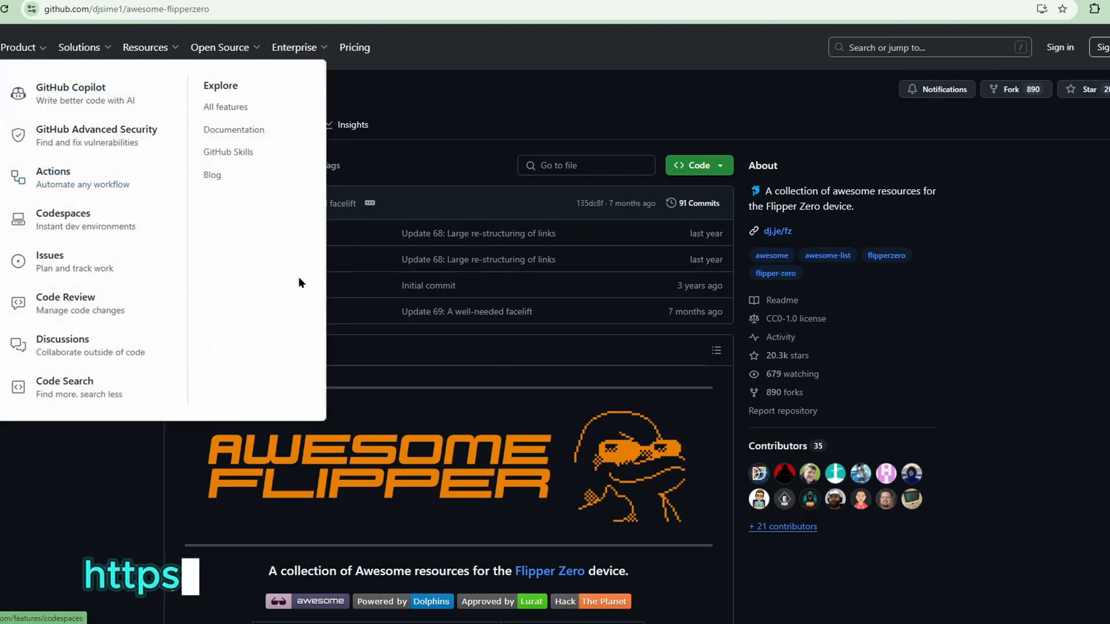
- Scroll the awesome-flipperzero README down to its Table of Contents
scroll(down, 3)
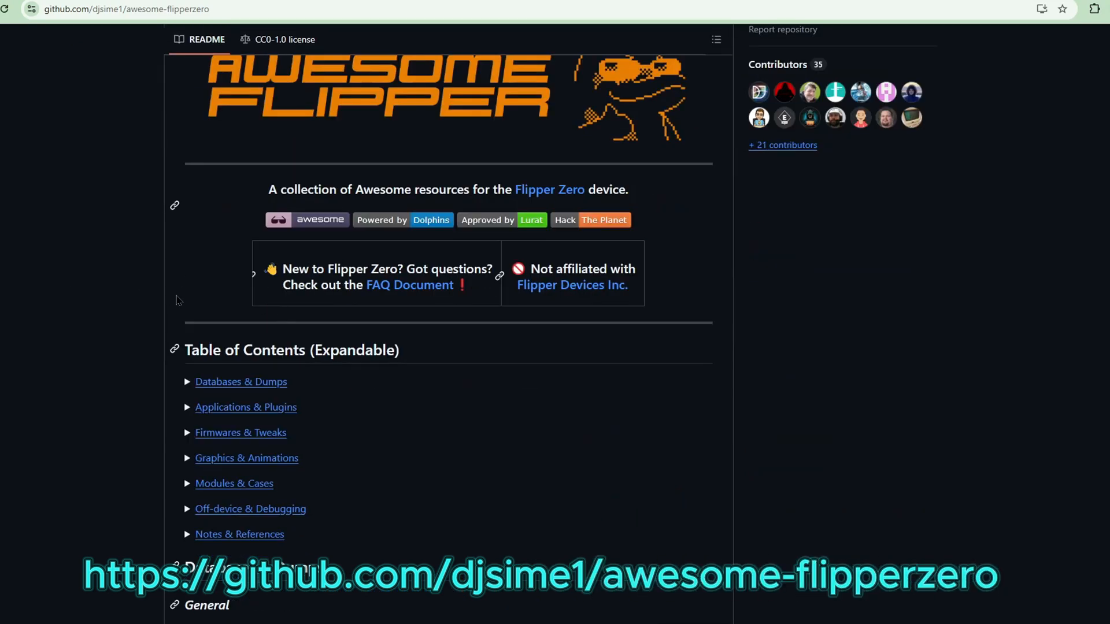
mouse_move(240, 388)
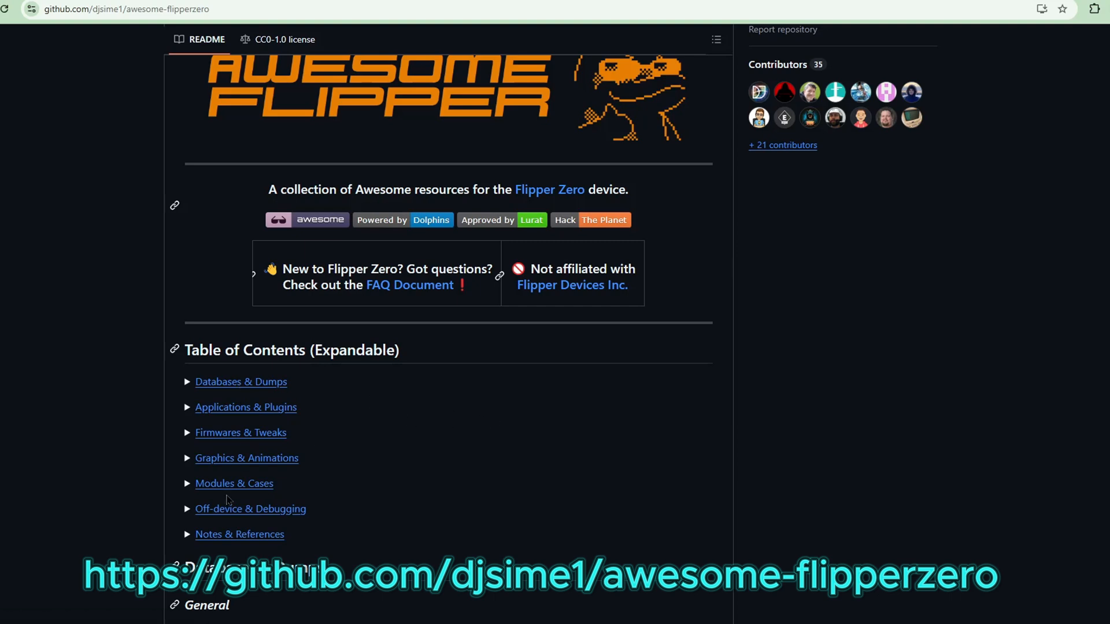
mouse_move(387, 503)
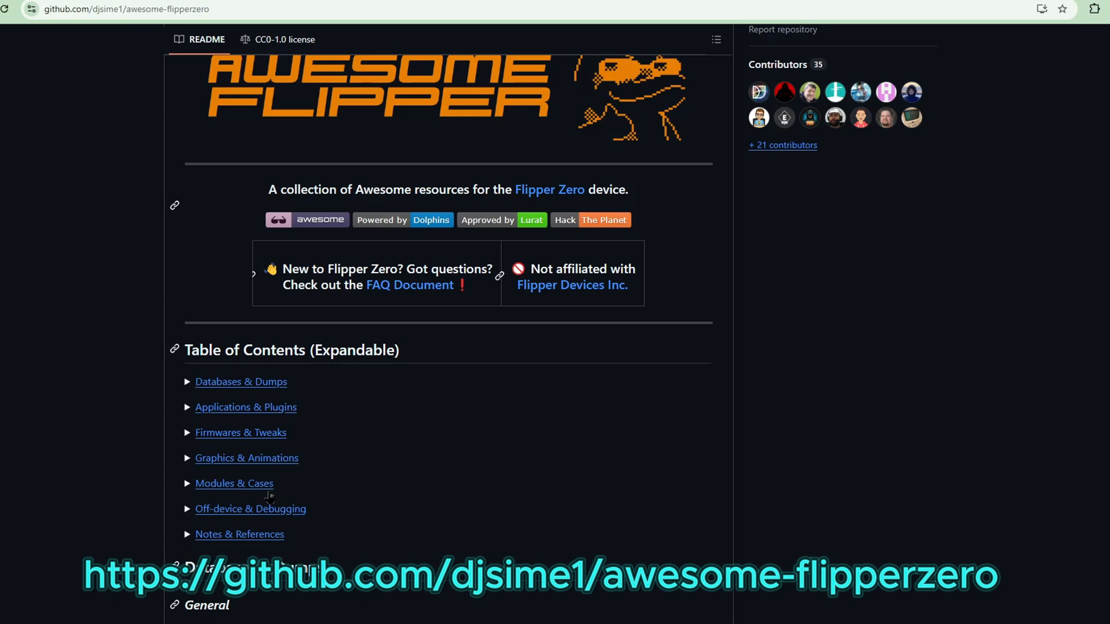
scroll(down, 3)
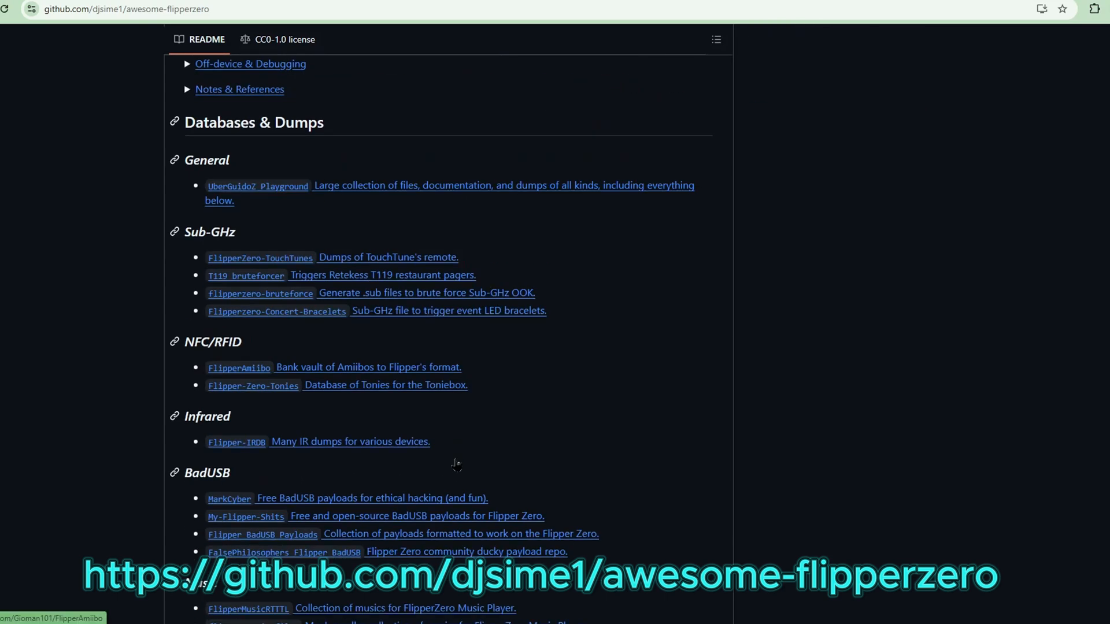
scroll(up, 3)
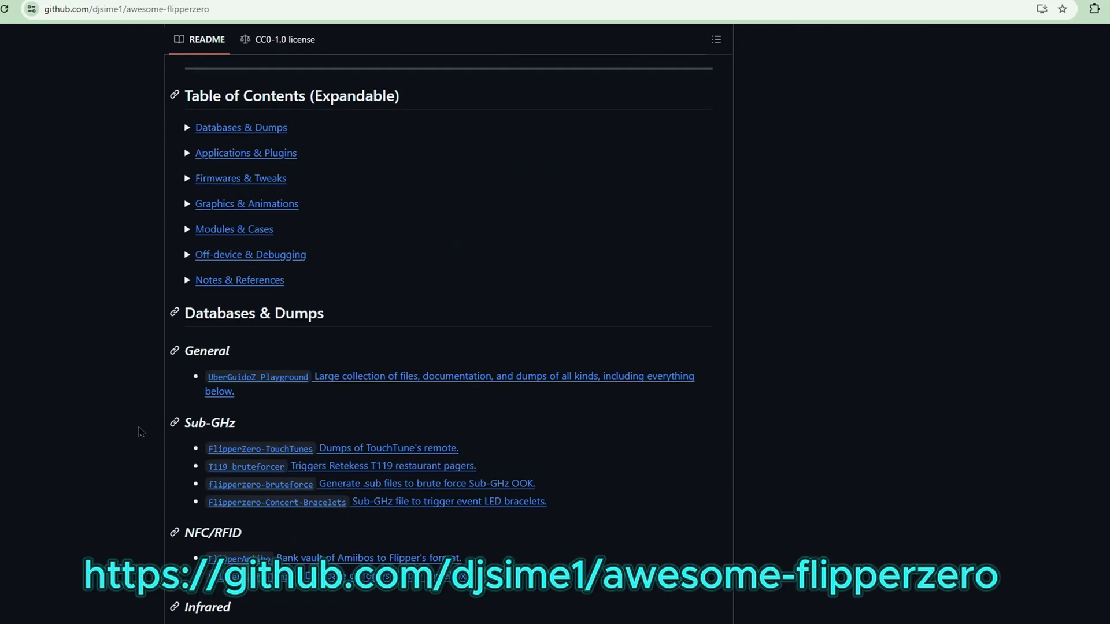
scroll(down, 3)
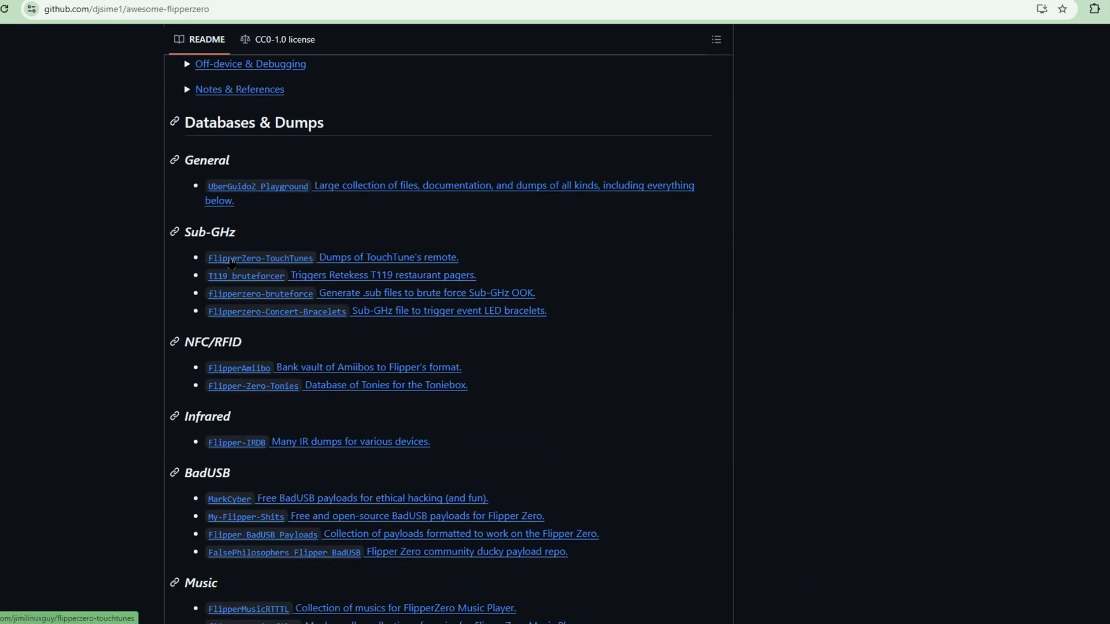
mouse_move(315, 362)
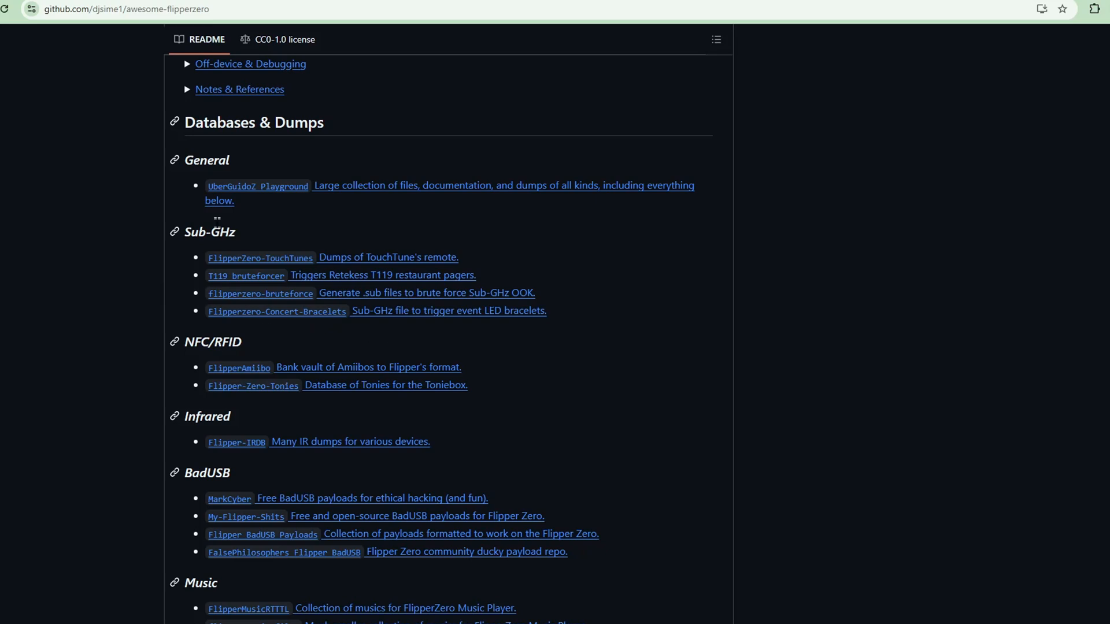
mouse_move(248, 283)
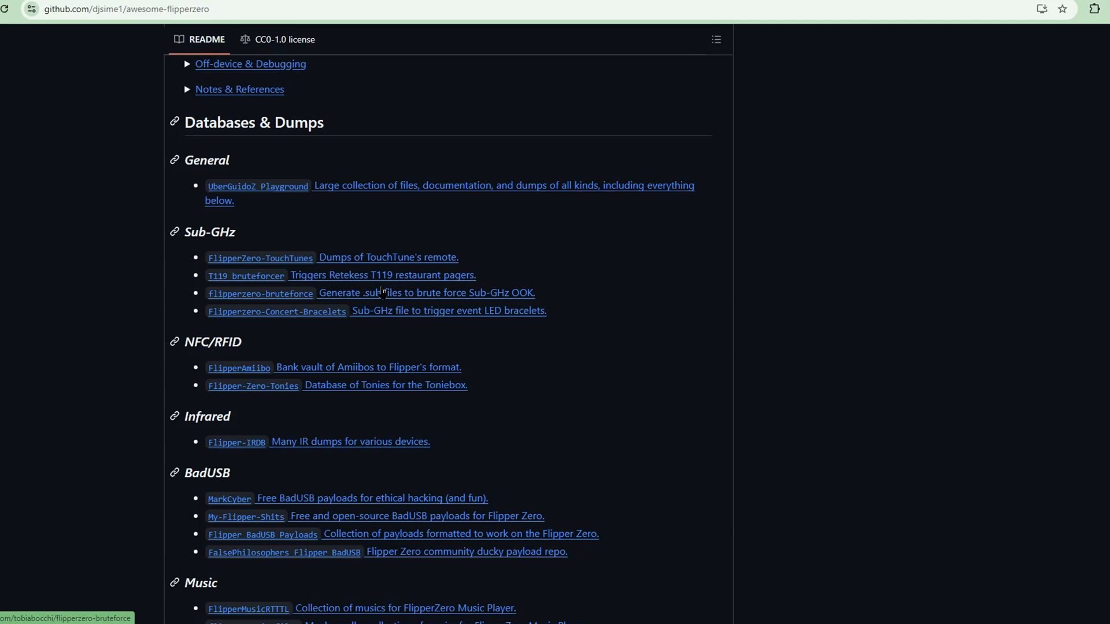
mouse_move(431, 281)
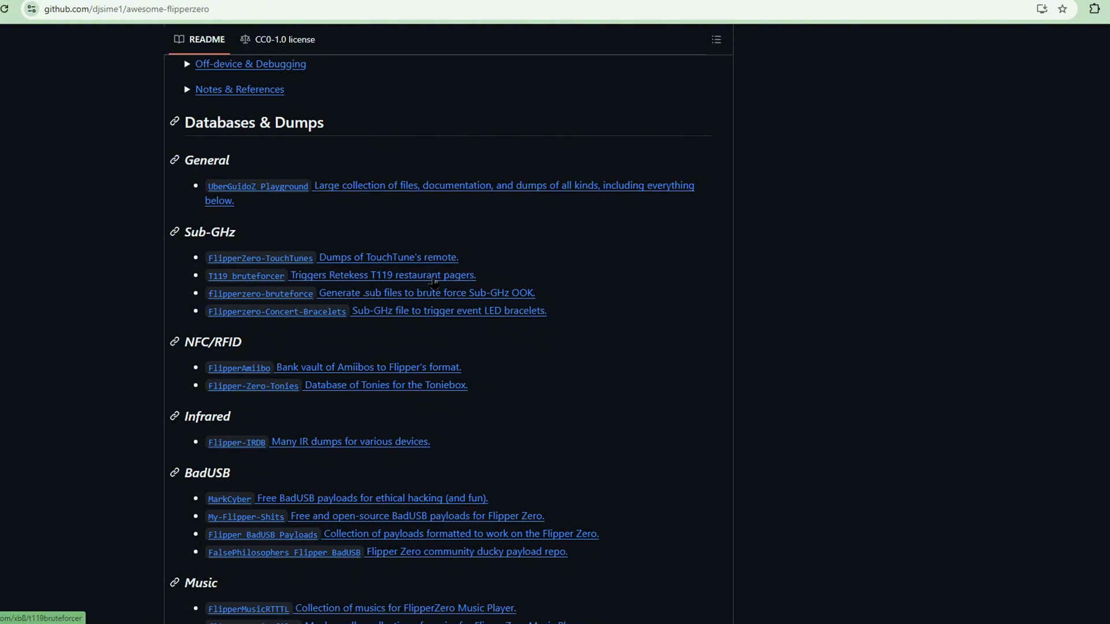
scroll(up, 3)
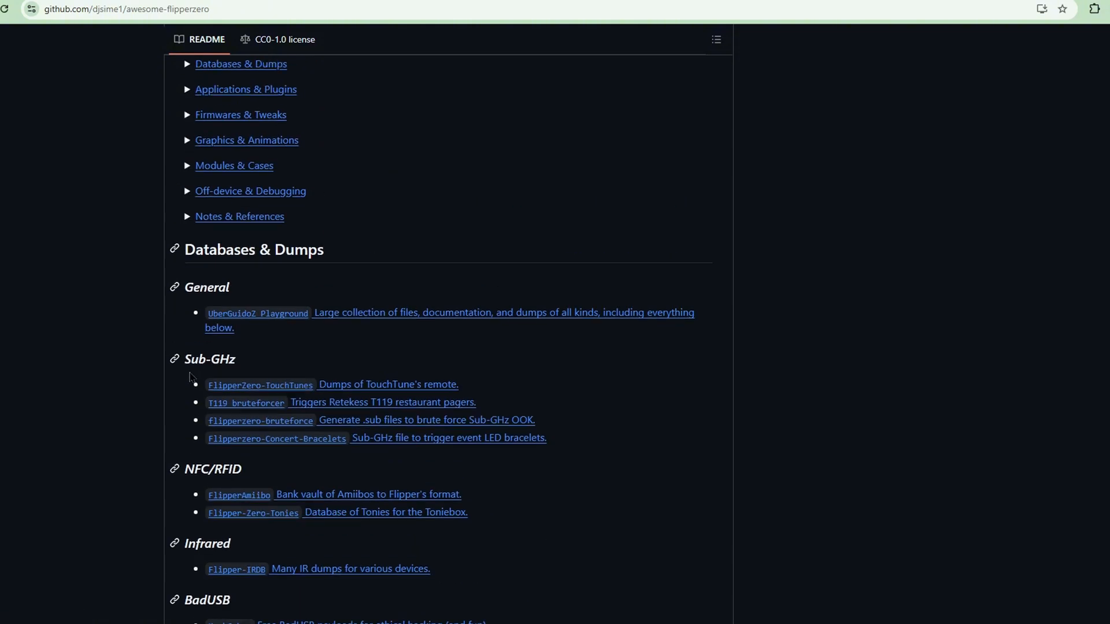
mouse_move(388, 351)
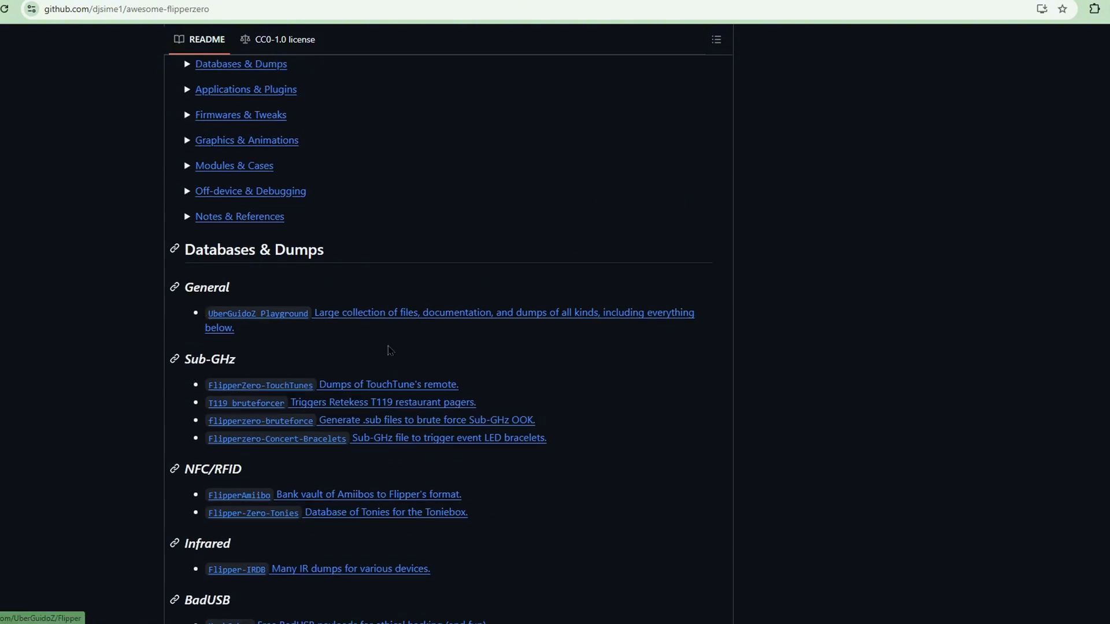
click(257, 313)
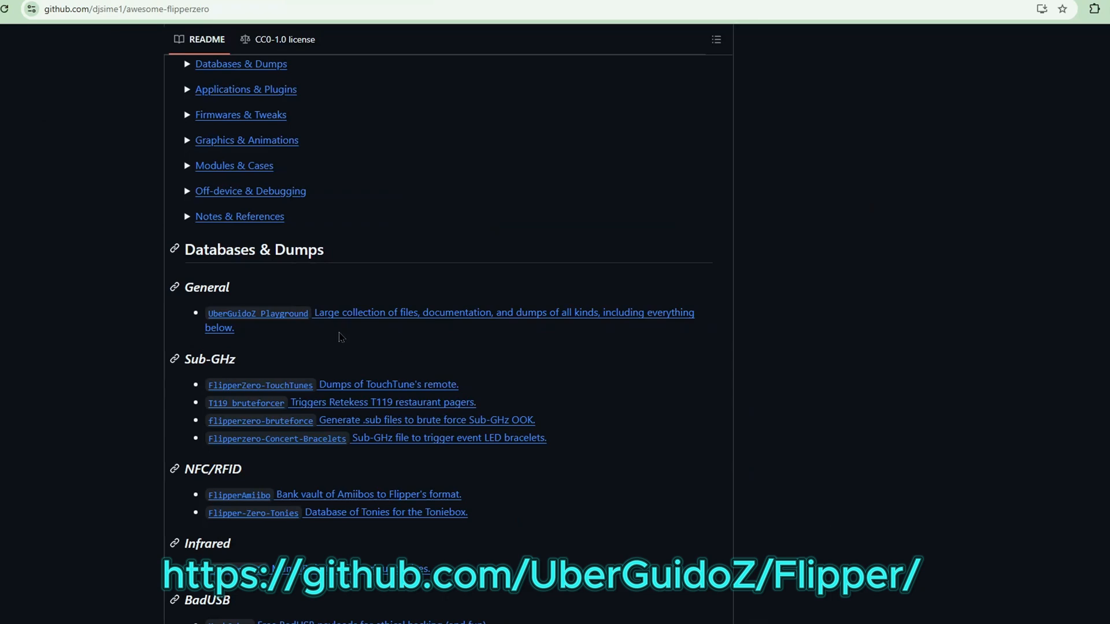
- Open the UberGuidoZ Flipper repository and view its Code clone and download options
click(257, 313)
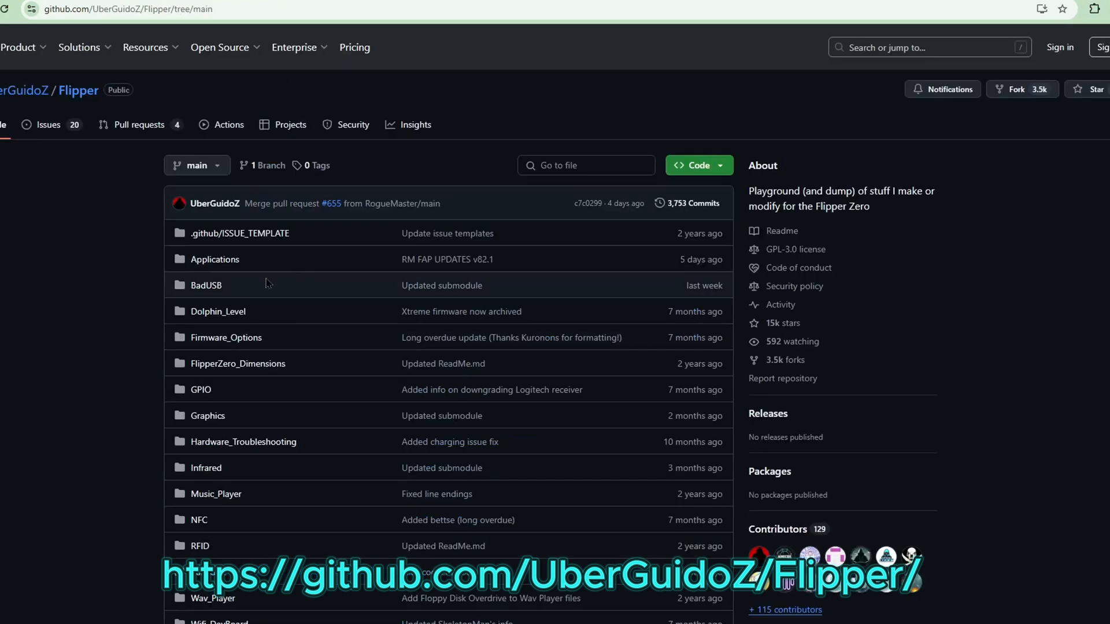
scroll(down, 3)
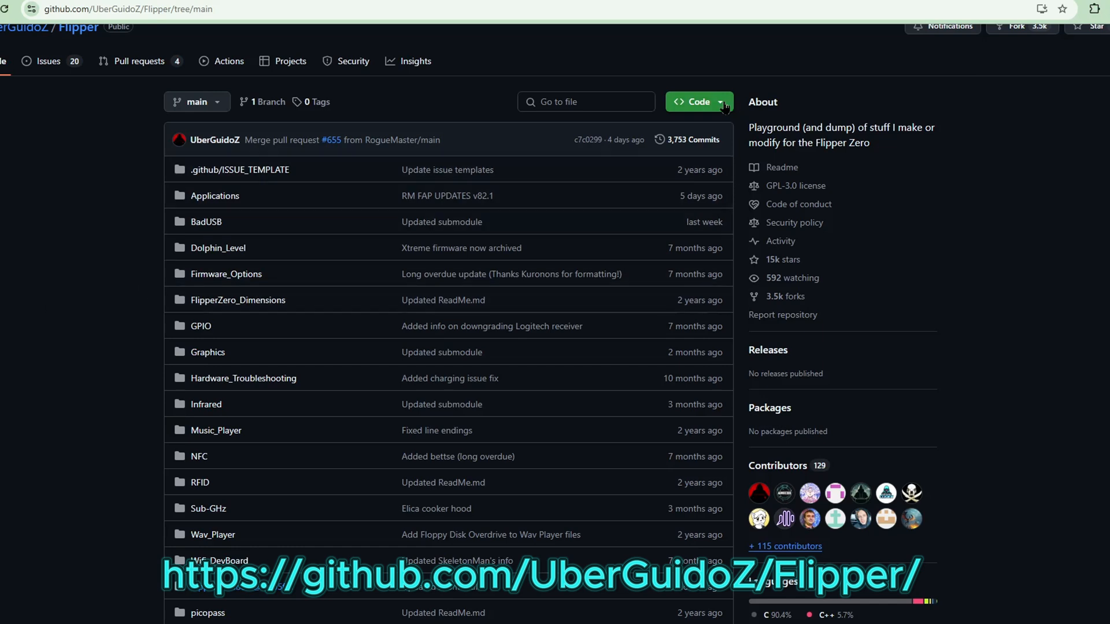
click(694, 101)
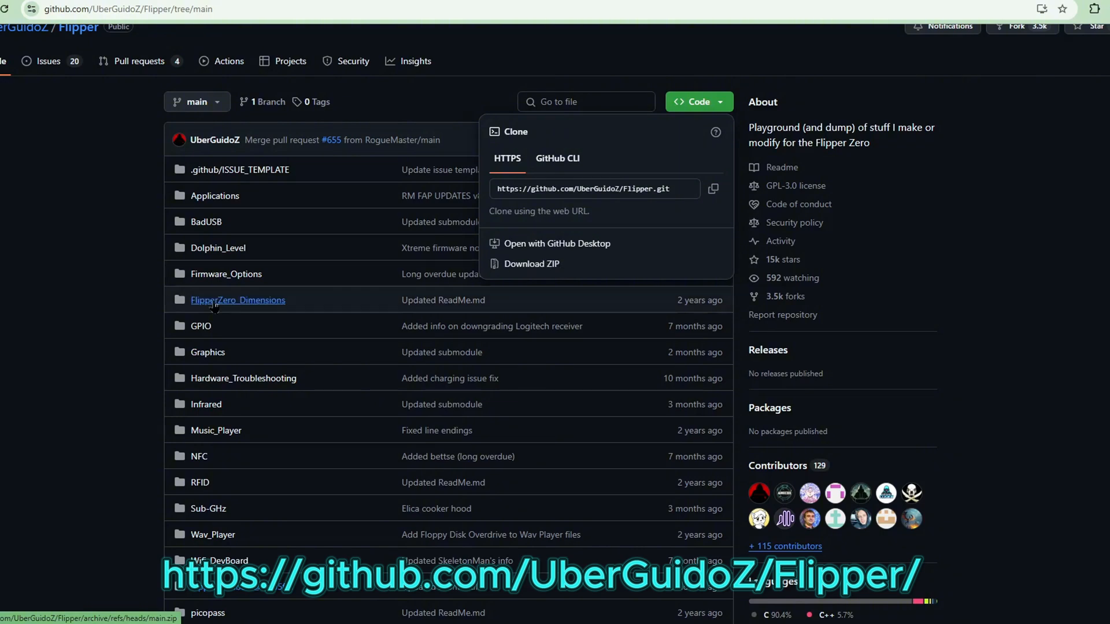
scroll(down, 3)
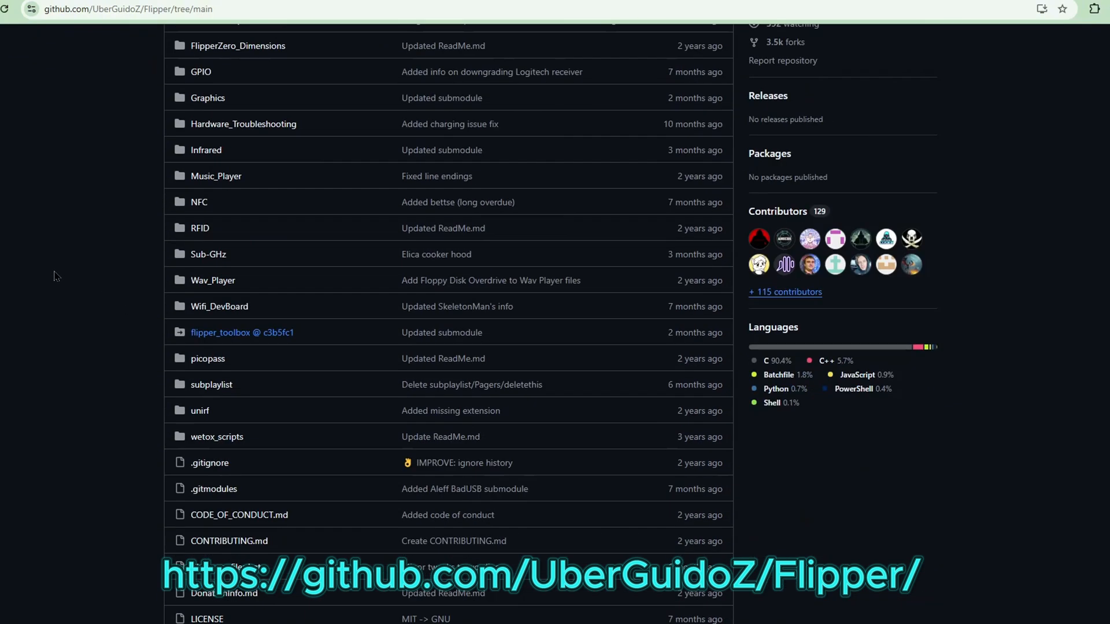
scroll(up, 3)
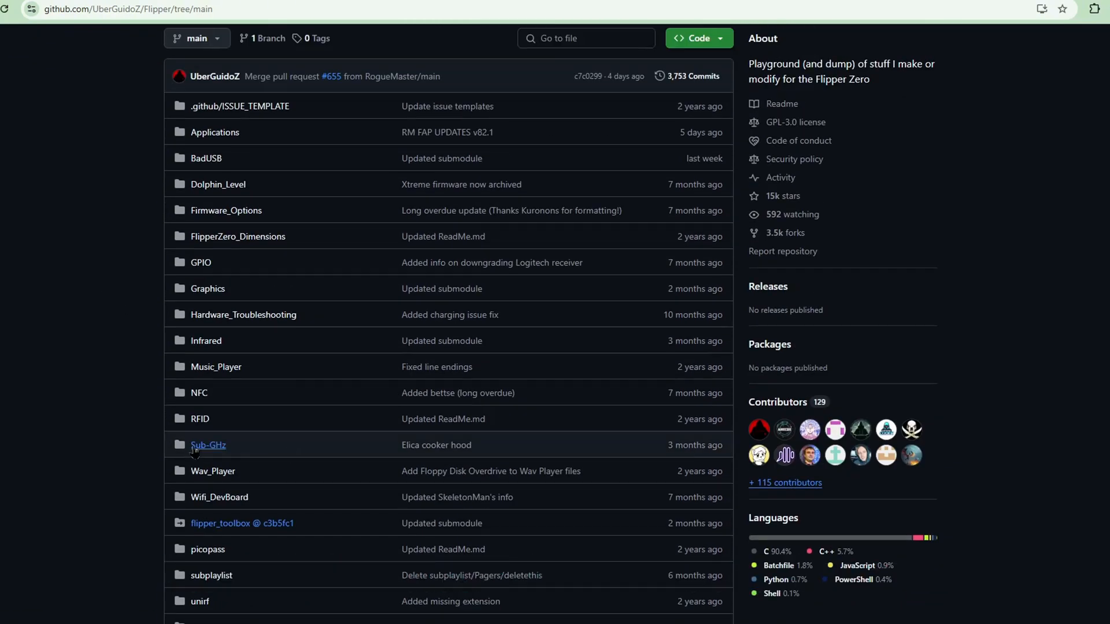
- Open the Sub-GHz folder and scroll through its listing
click(208, 445)
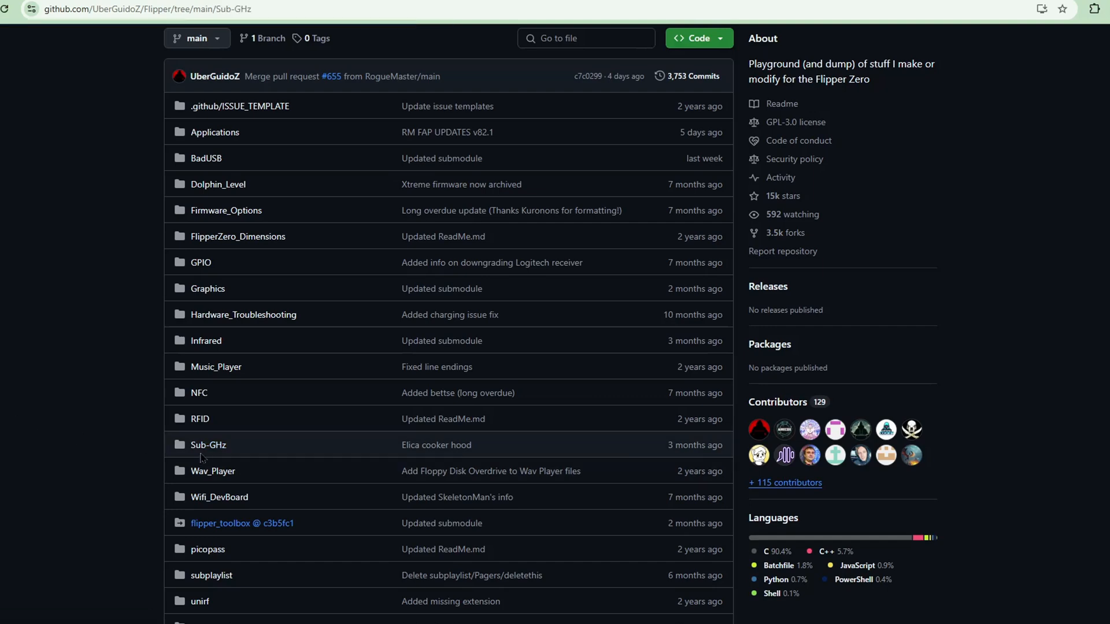
click(208, 444)
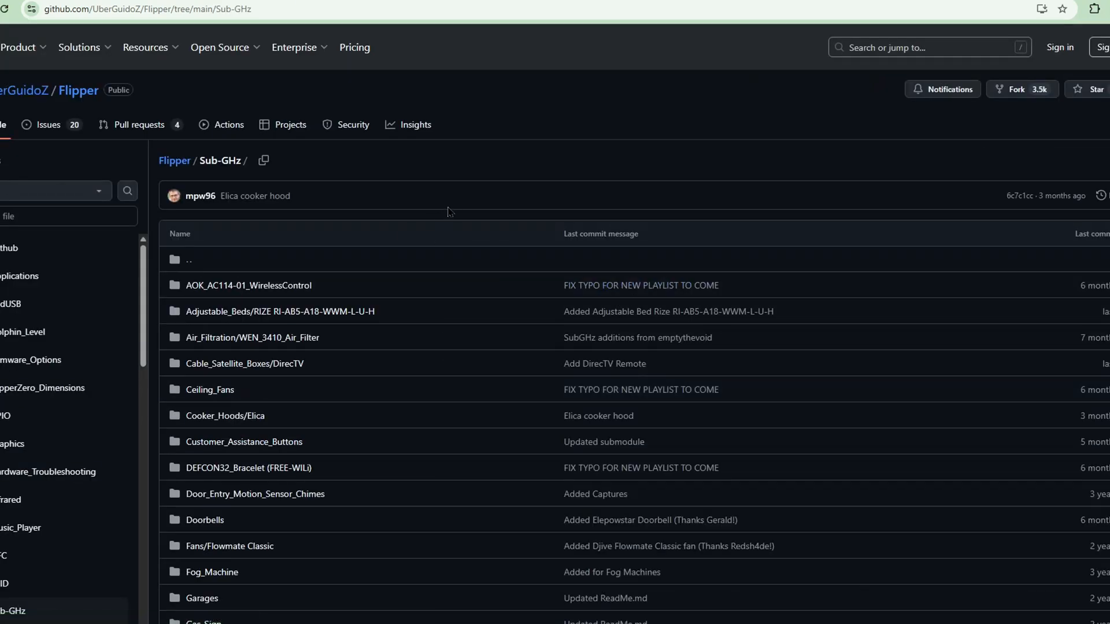
scroll(down, 3)
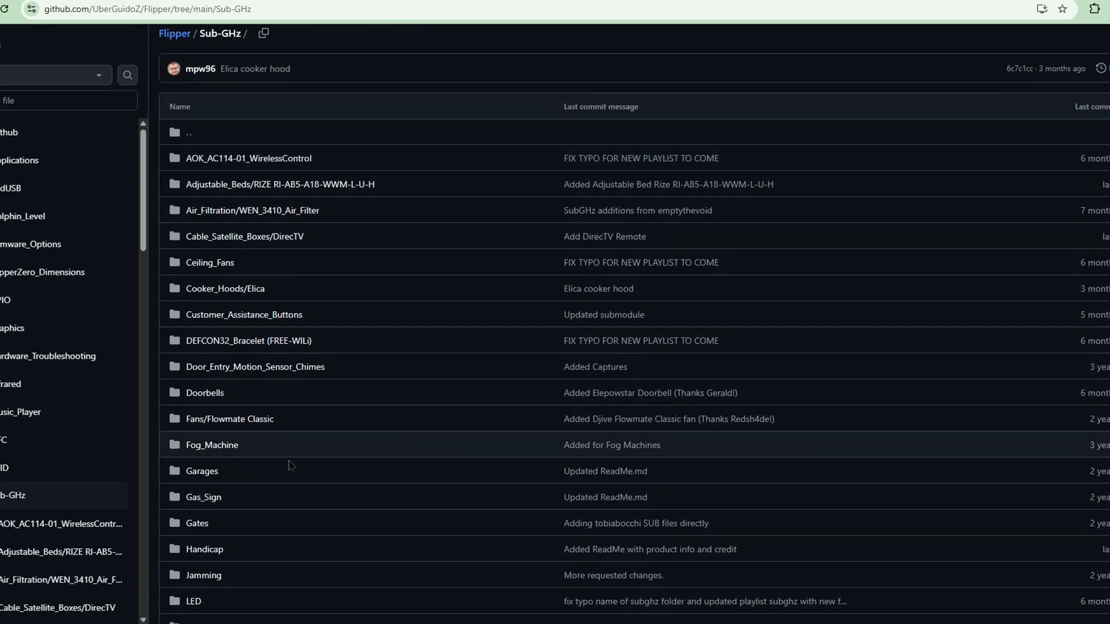
mouse_move(228, 501)
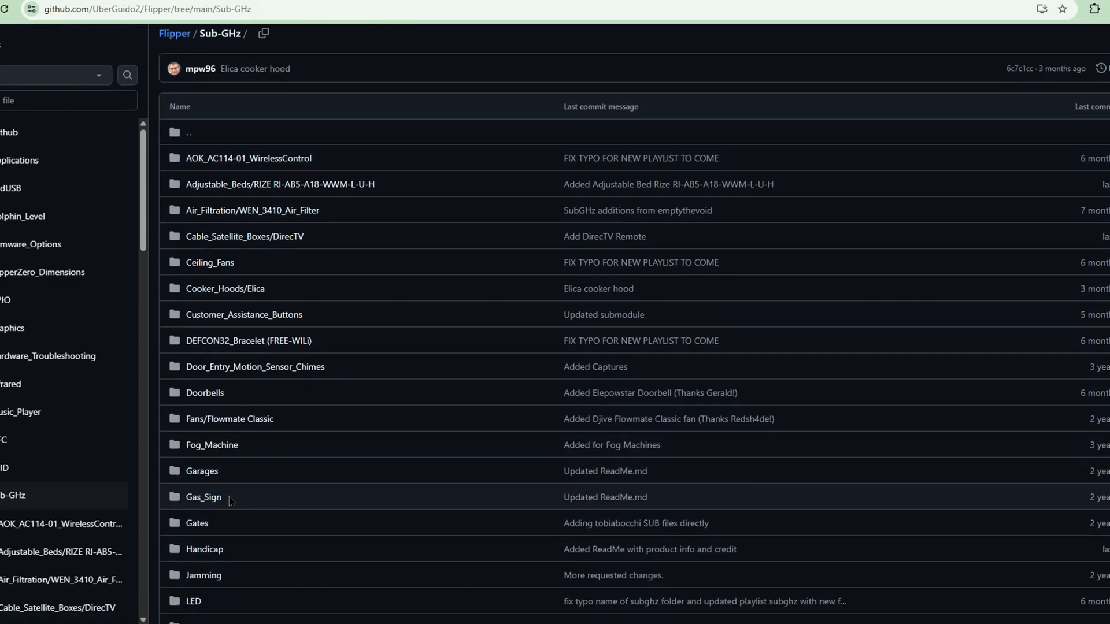
scroll(down, 3)
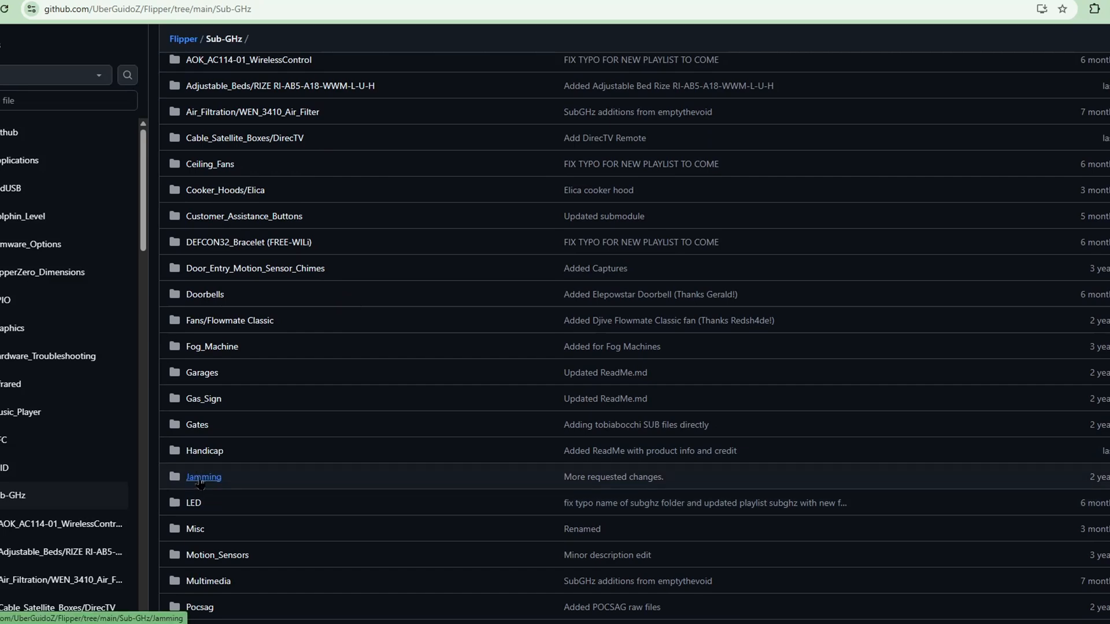
- Check the Jamming folder's warning README, then return and scroll the Sub-GHz category folders
click(203, 477)
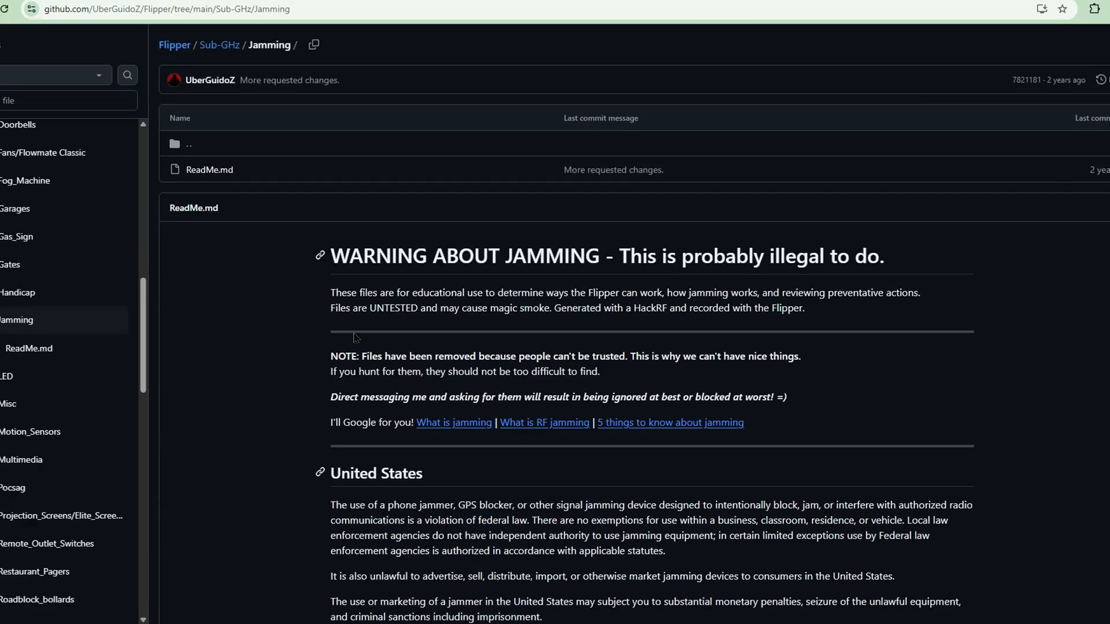
mouse_move(336, 133)
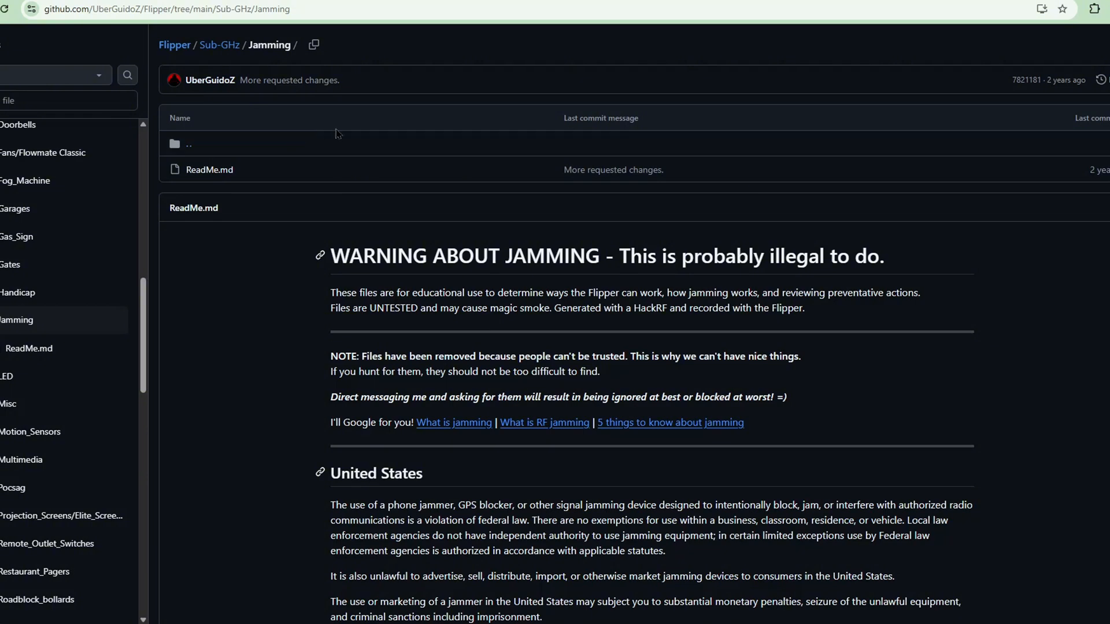
click(221, 45)
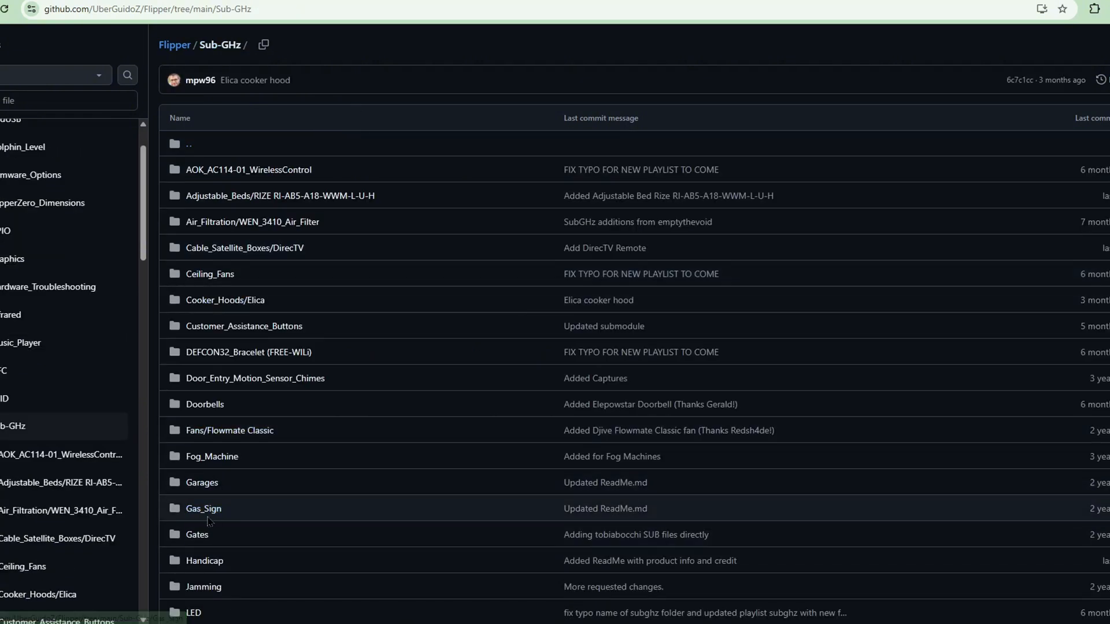
scroll(down, 3)
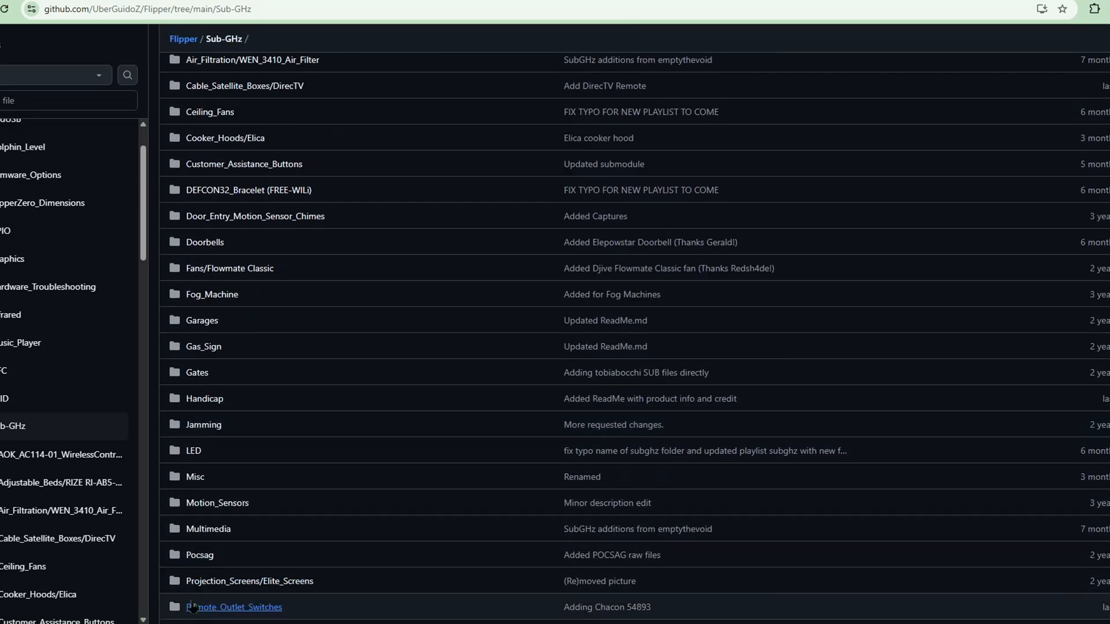
scroll(down, 3)
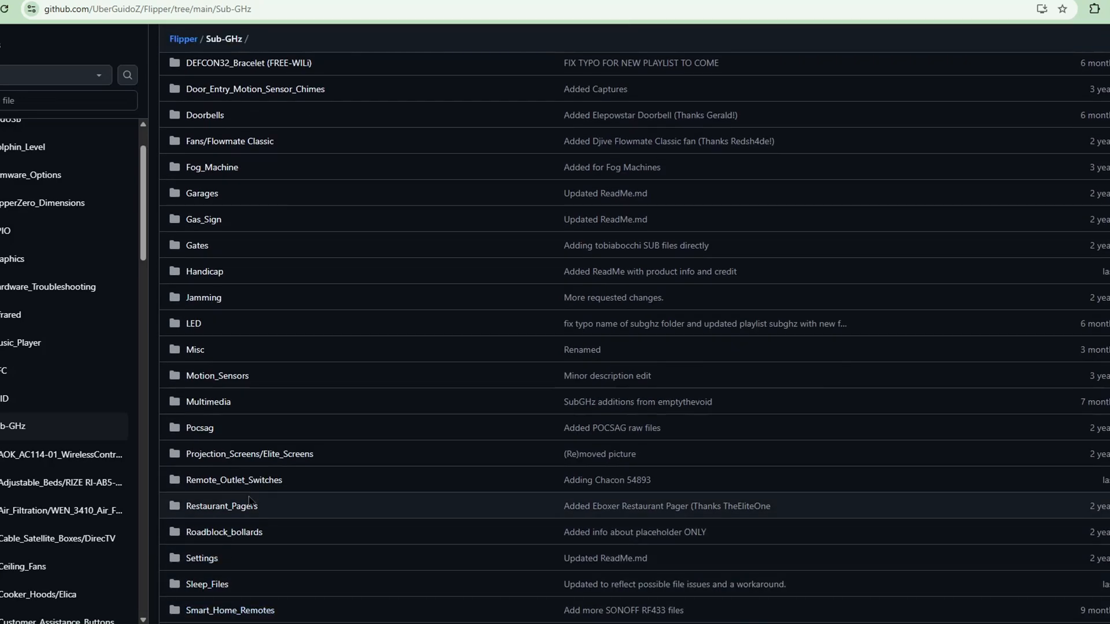
scroll(down, 3)
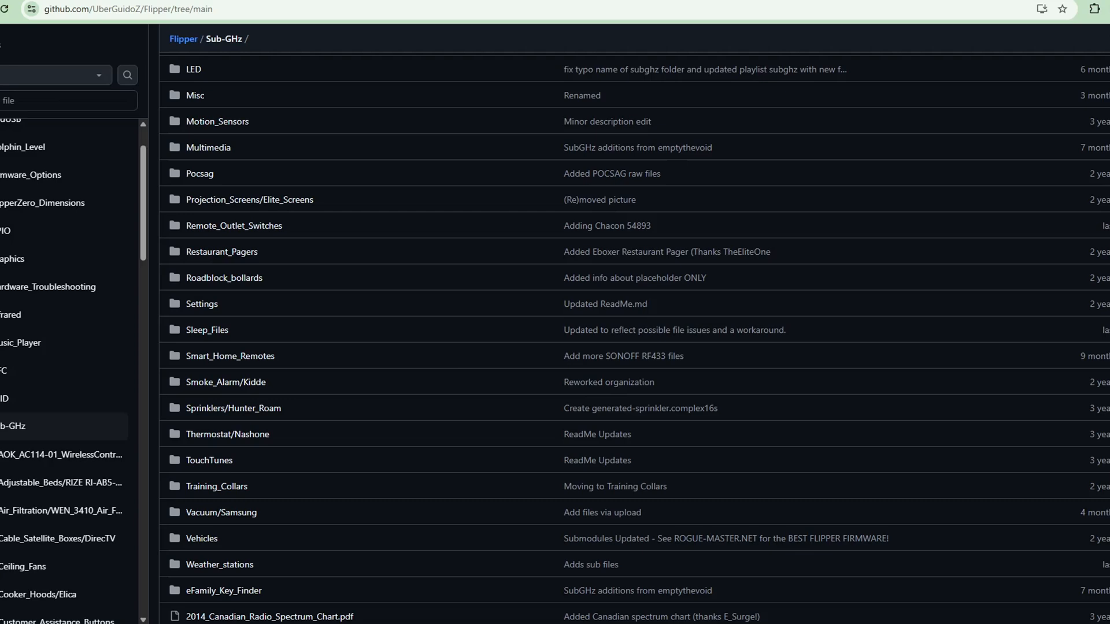
- From the repository root, browse into NFC, then Amiibo and its Amiibo_Files folder
click(183, 39)
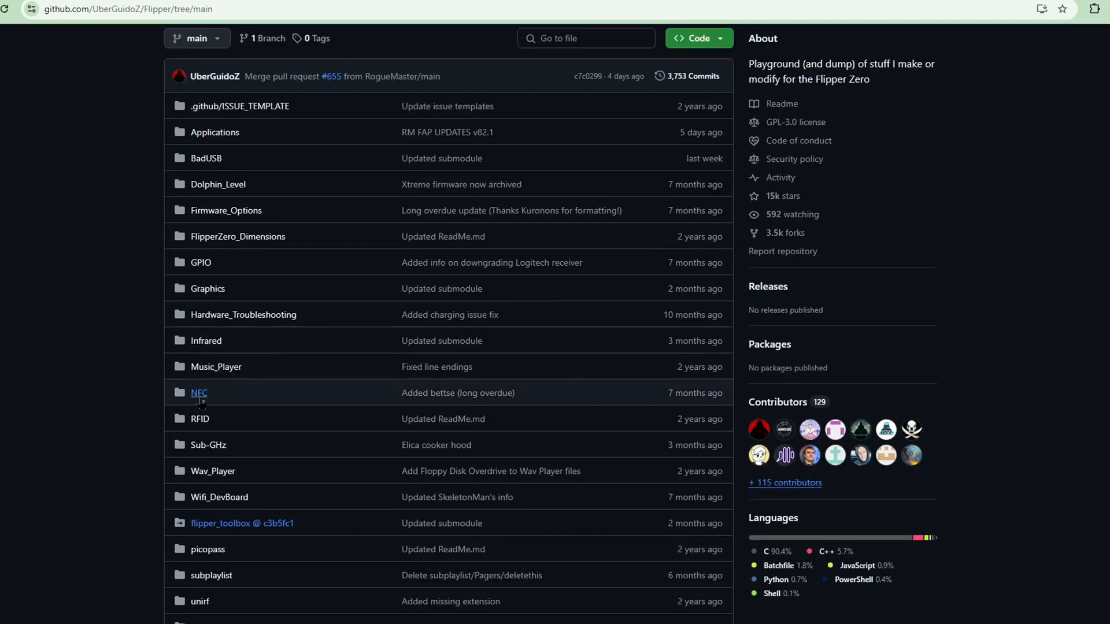
click(199, 393)
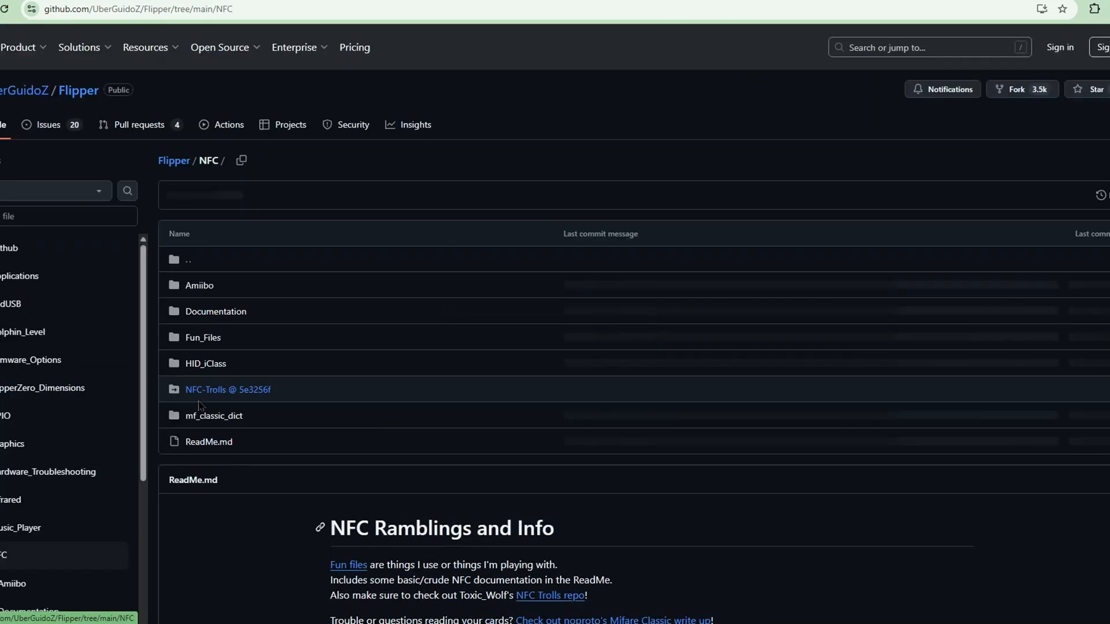
click(199, 285)
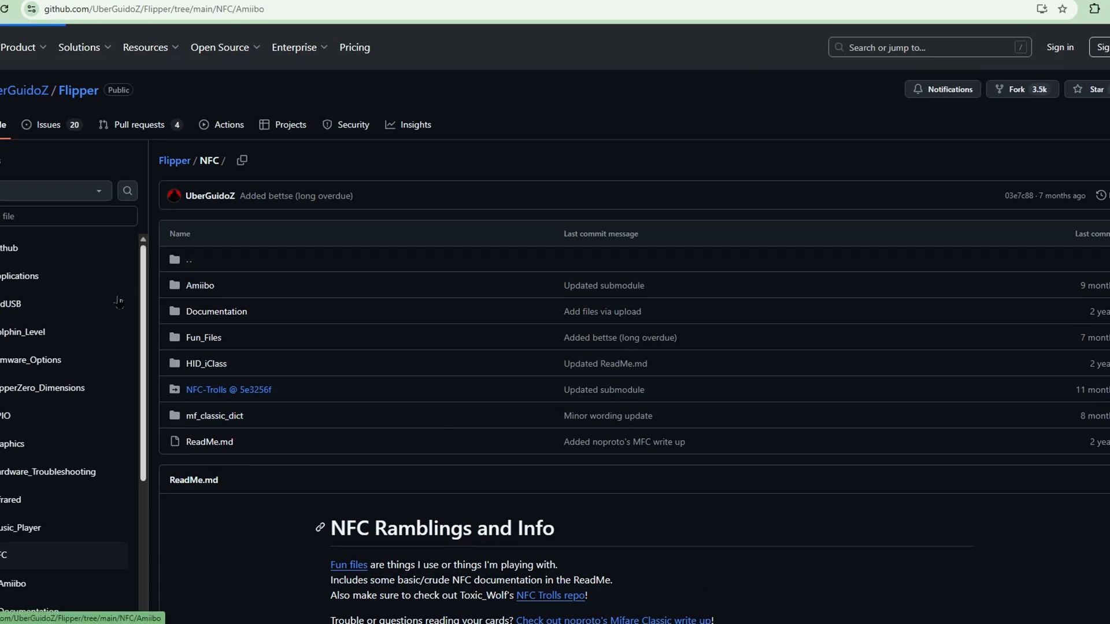
click(198, 285)
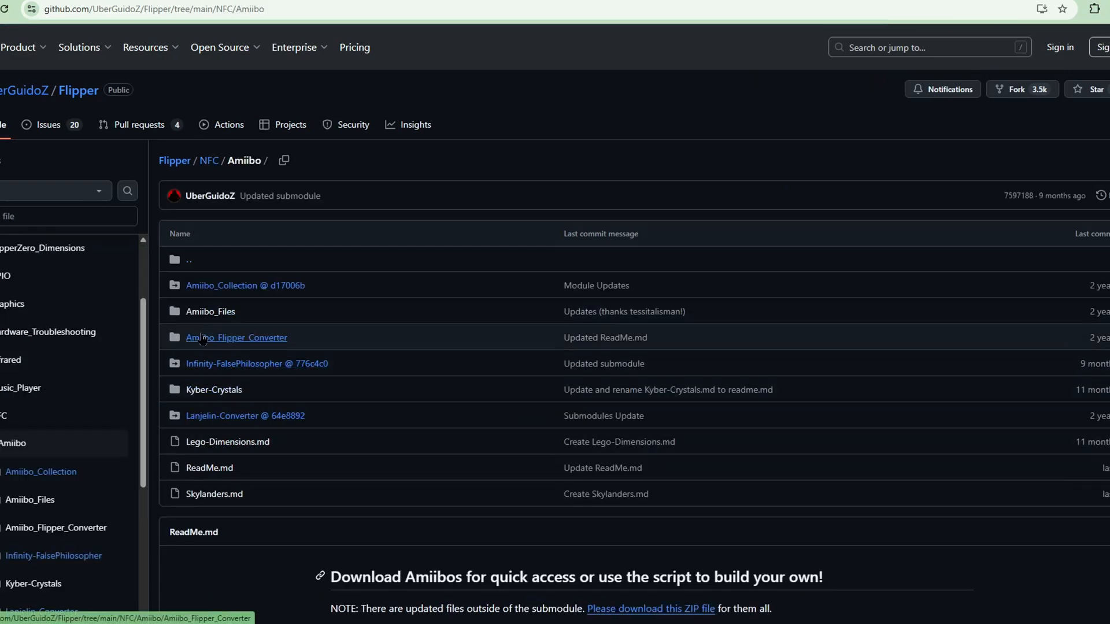
click(209, 311)
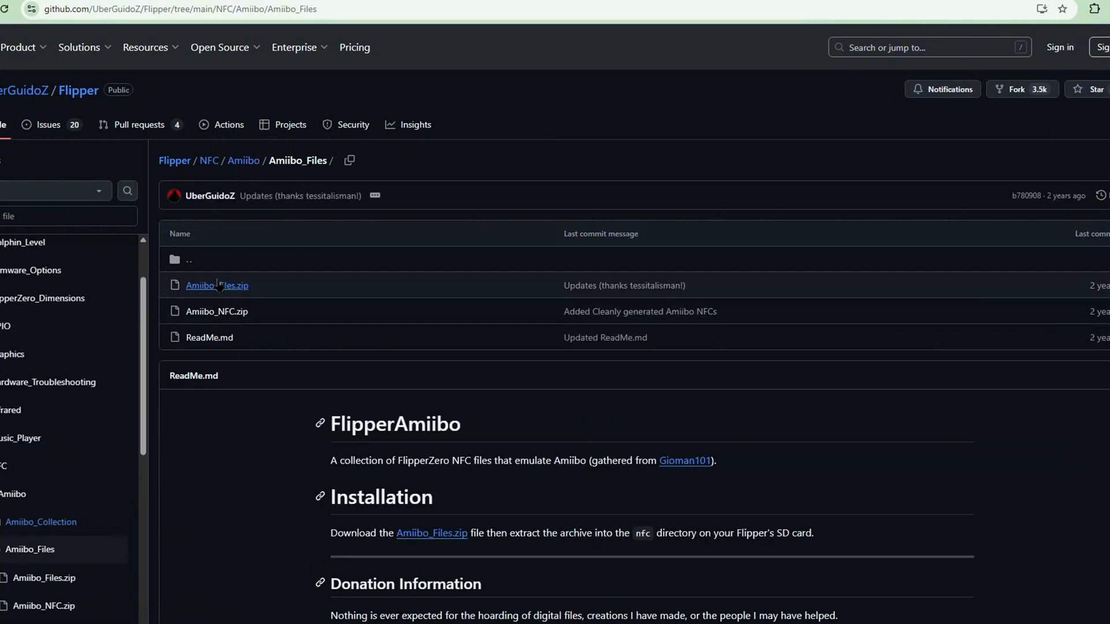
- Climb back through the Amiibo and NFC breadcrumbs to the repository's top-level folders
click(243, 160)
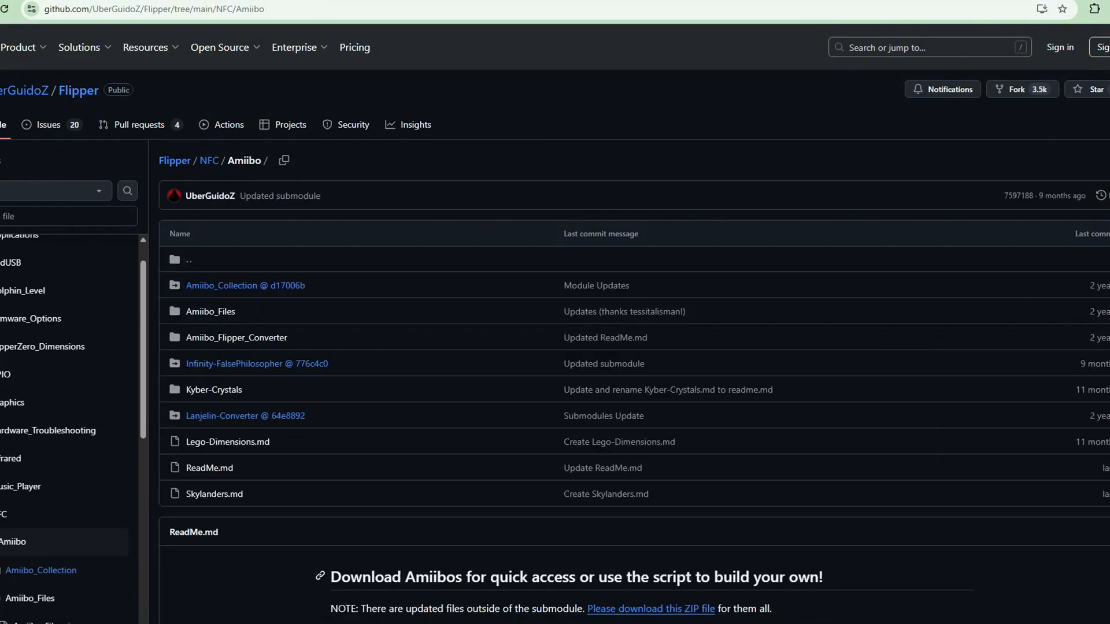
click(209, 161)
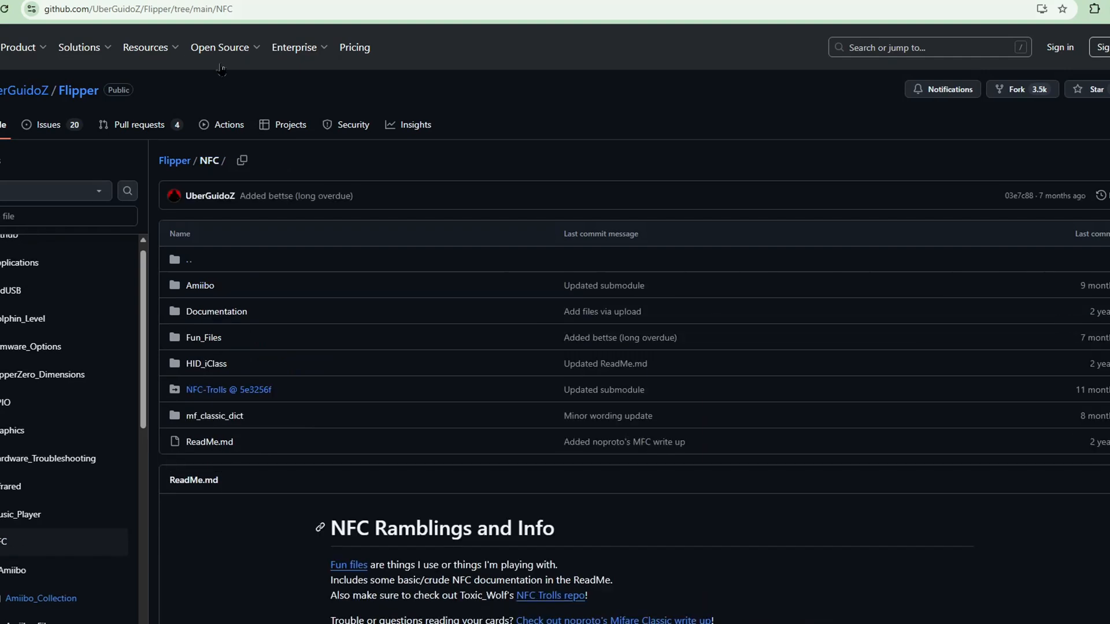
click(173, 161)
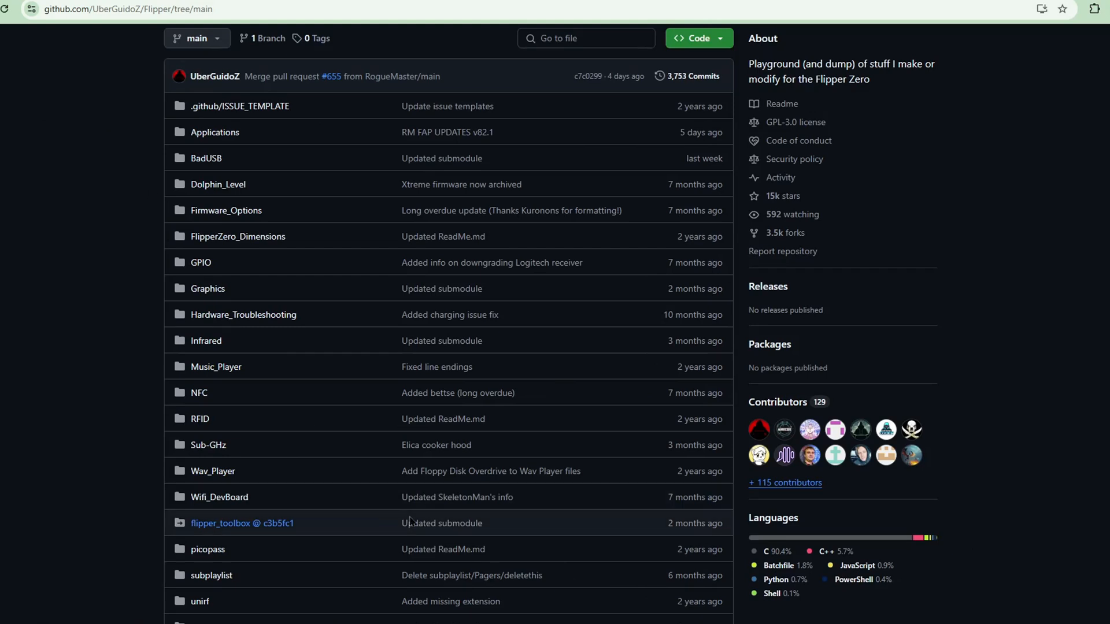
mouse_move(240, 457)
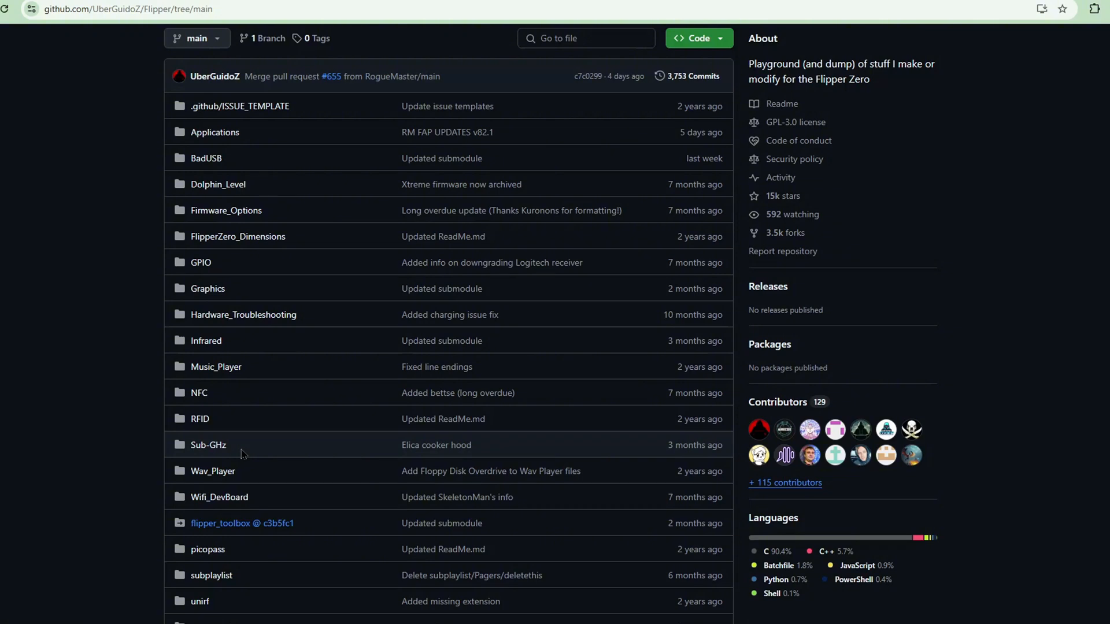
mouse_move(322, 429)
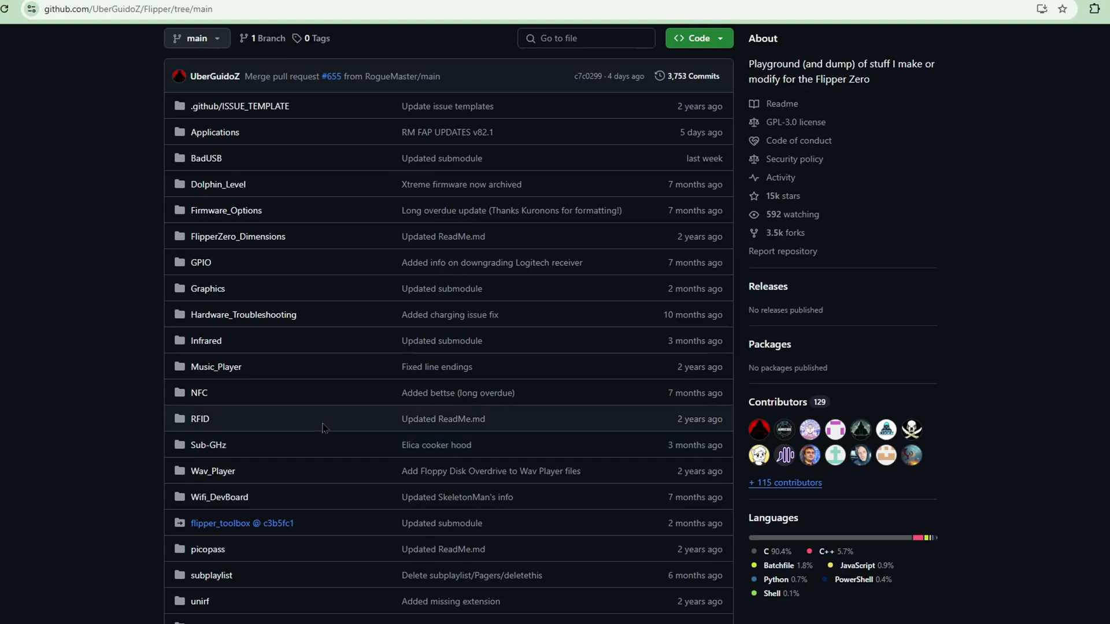
mouse_move(381, 425)
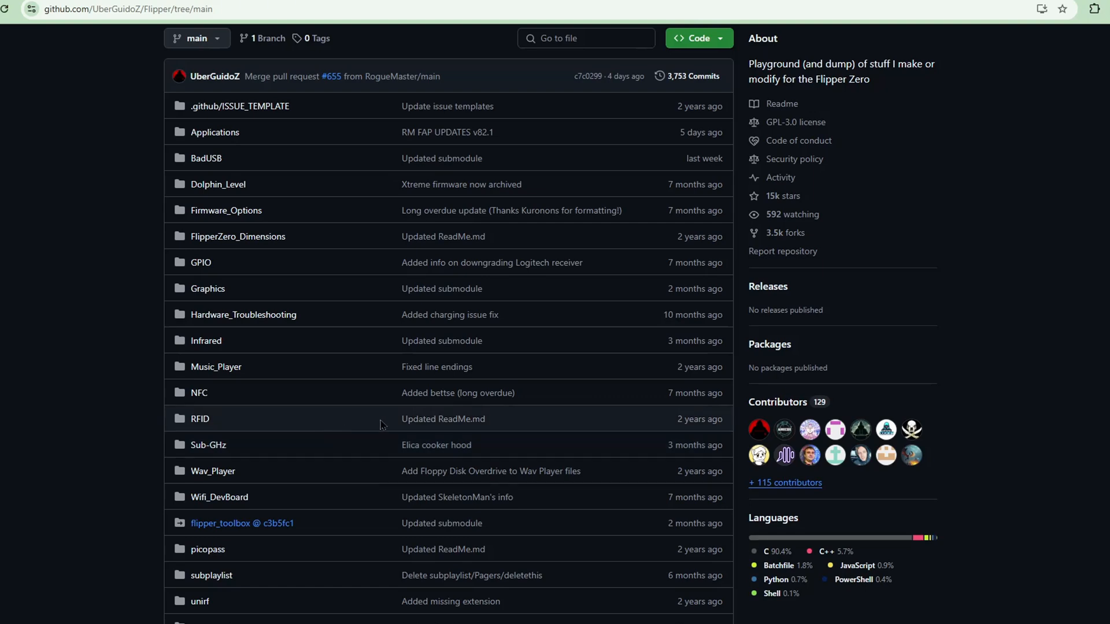
scroll(down, 3)
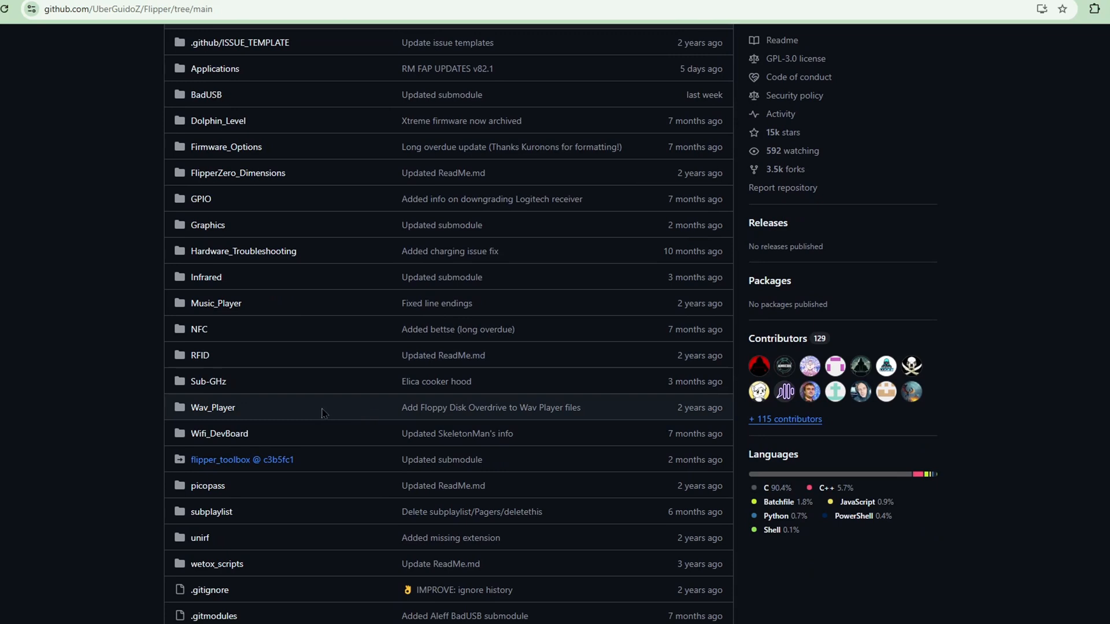
mouse_move(240, 373)
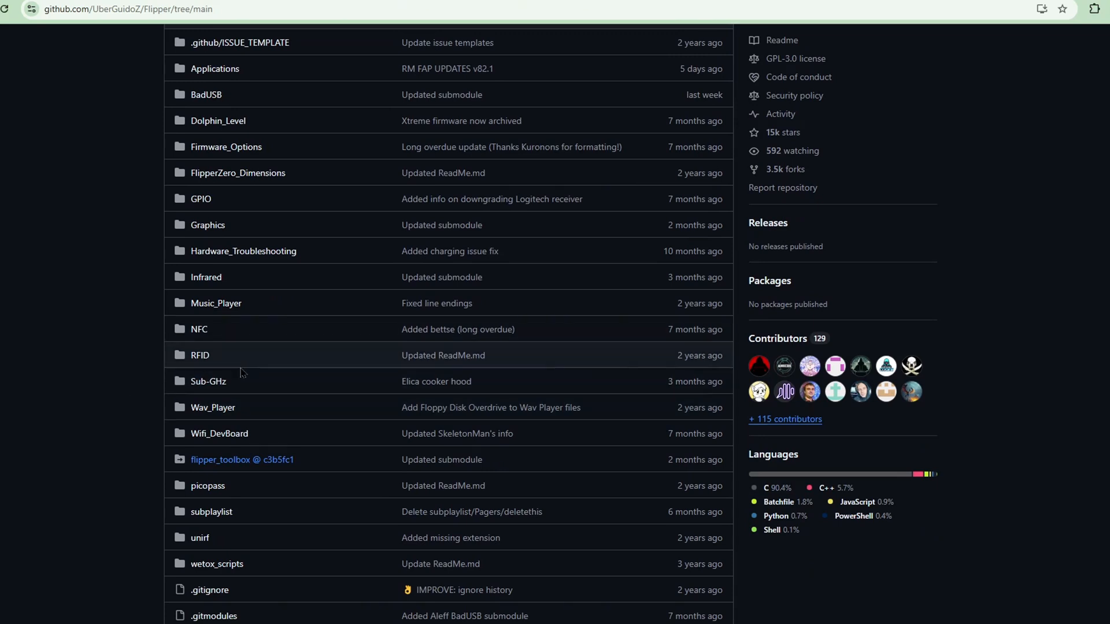
mouse_move(199, 355)
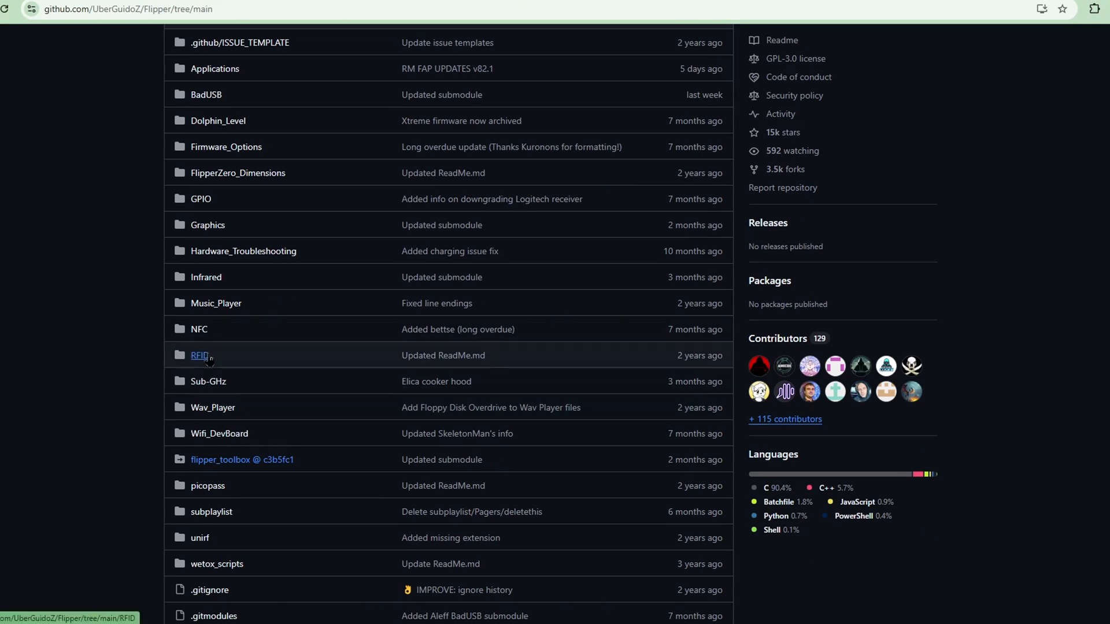
mouse_move(162, 366)
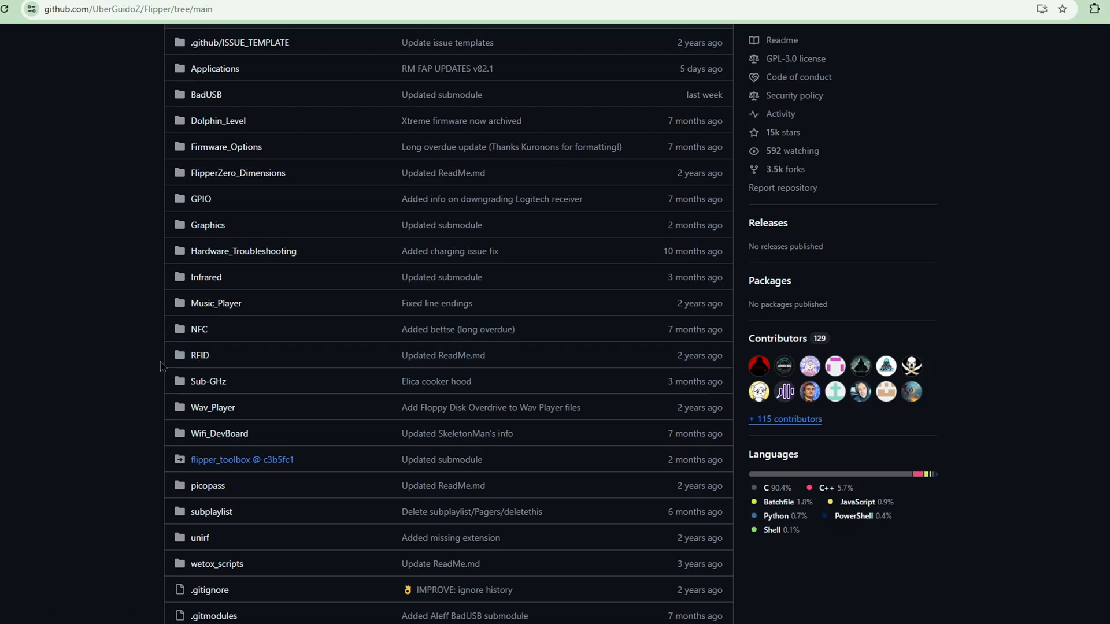
scroll(up, 3)
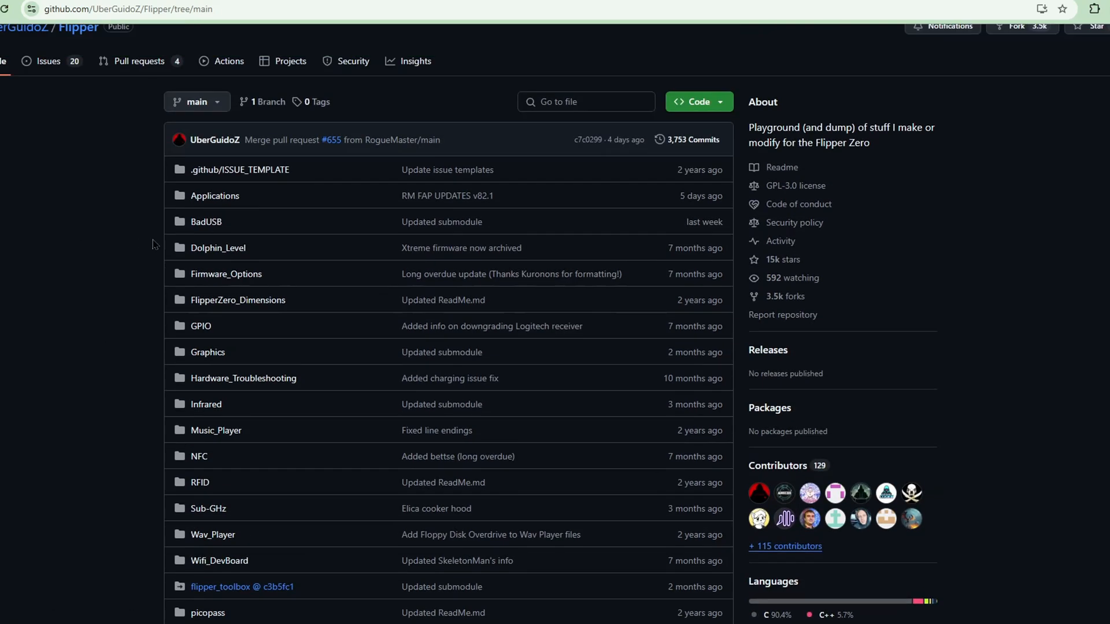
click(206, 221)
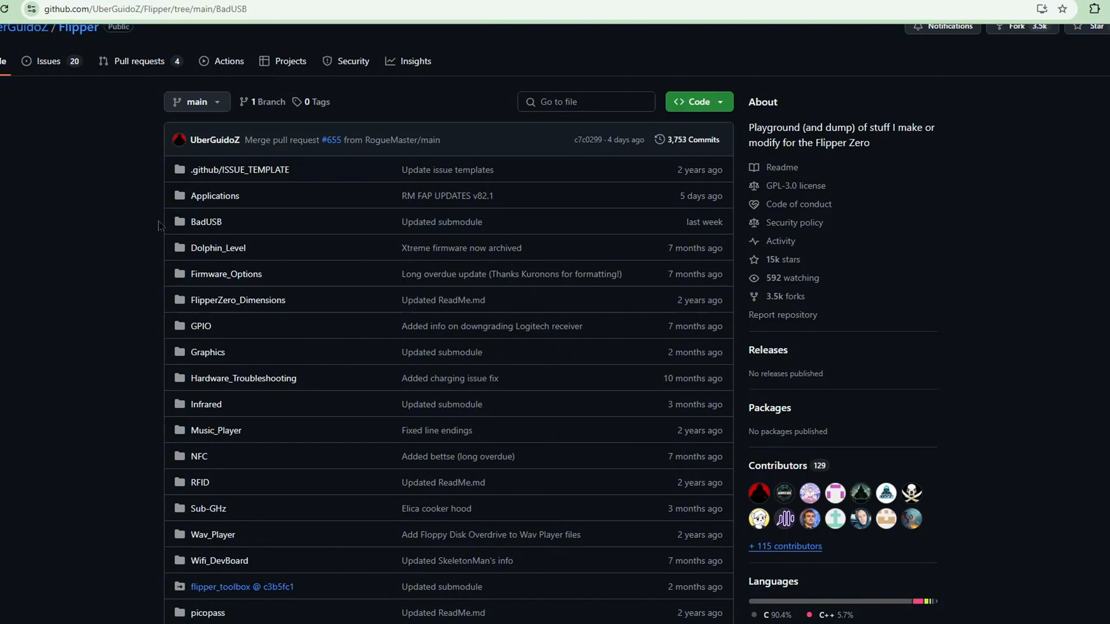
click(205, 221)
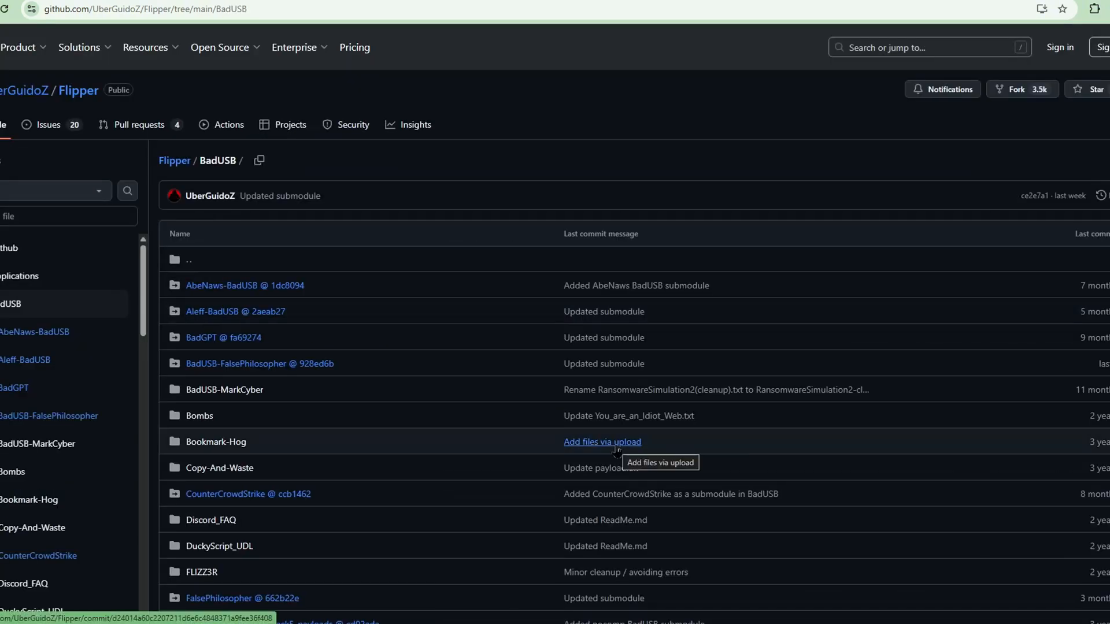
mouse_move(493, 252)
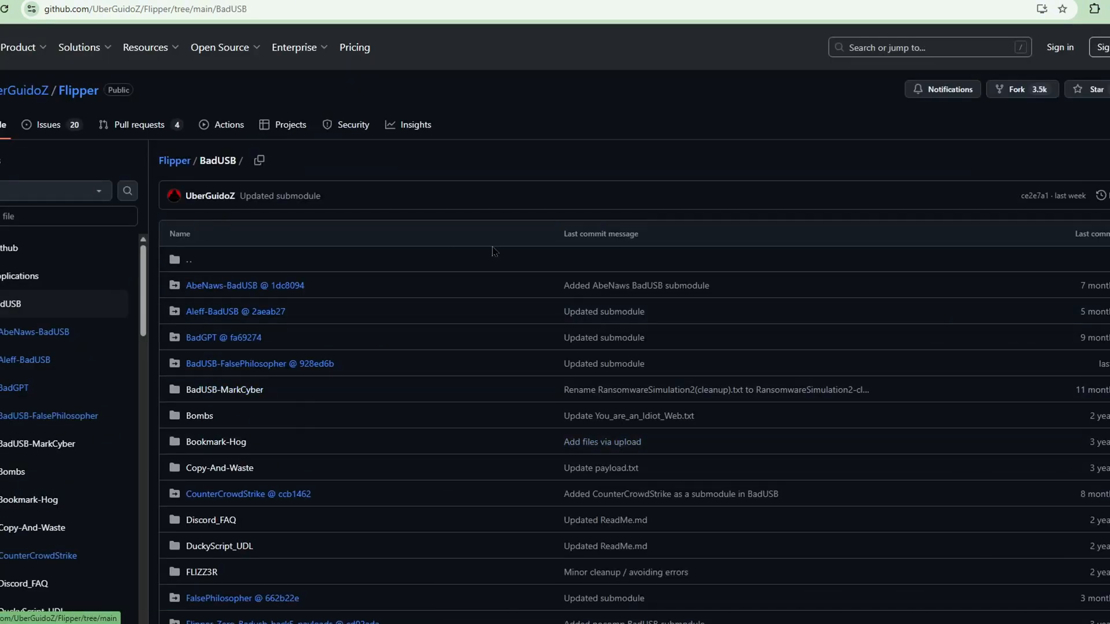
mouse_move(526, 270)
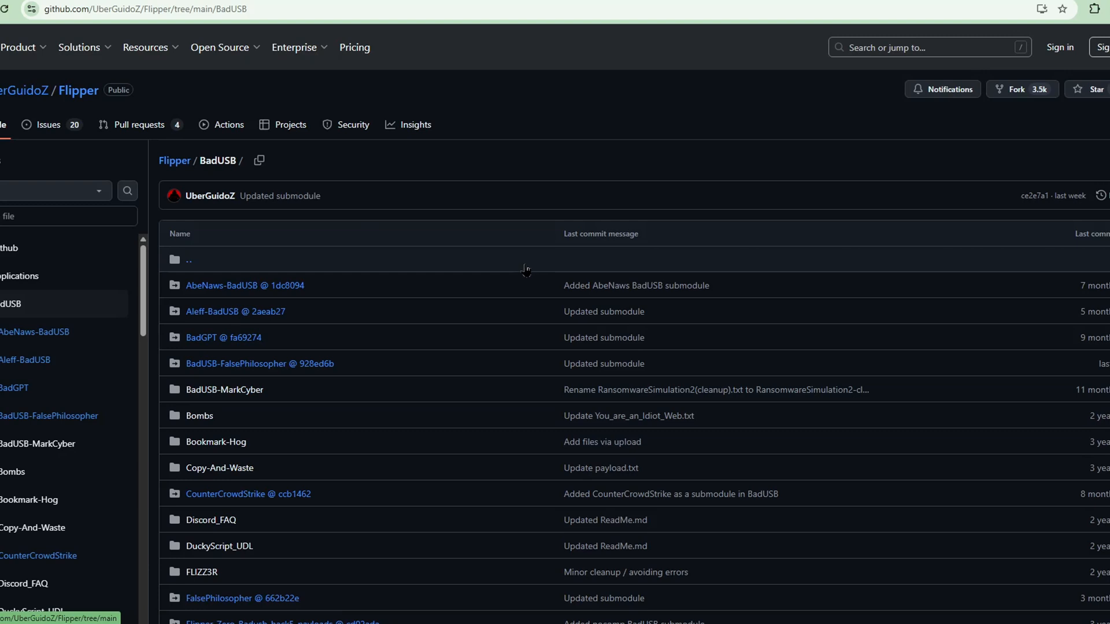
mouse_move(475, 283)
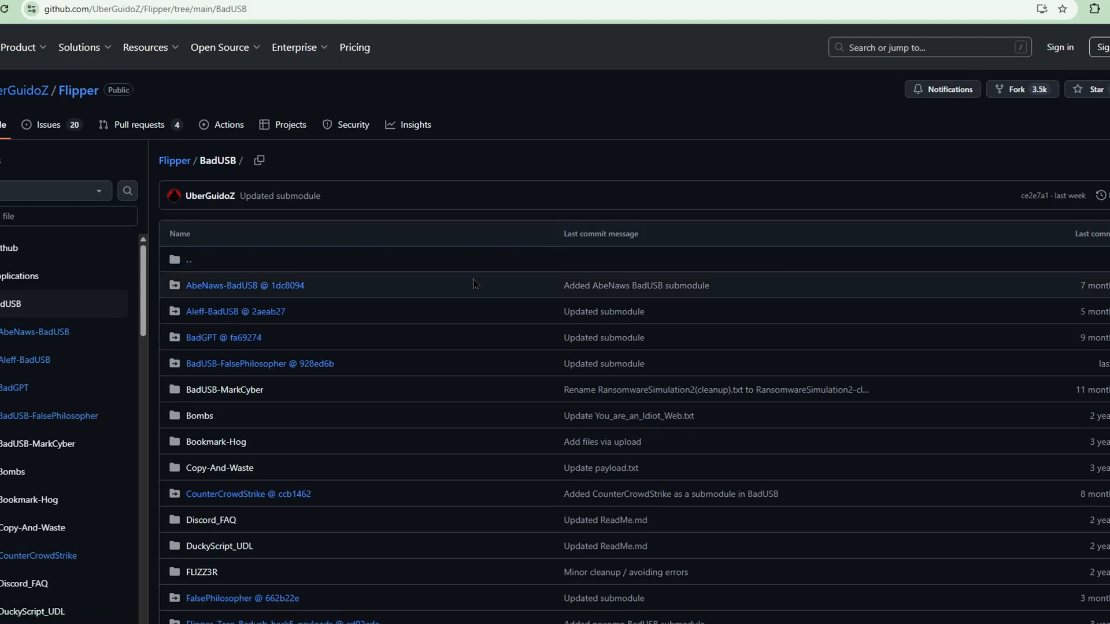
mouse_move(373, 410)
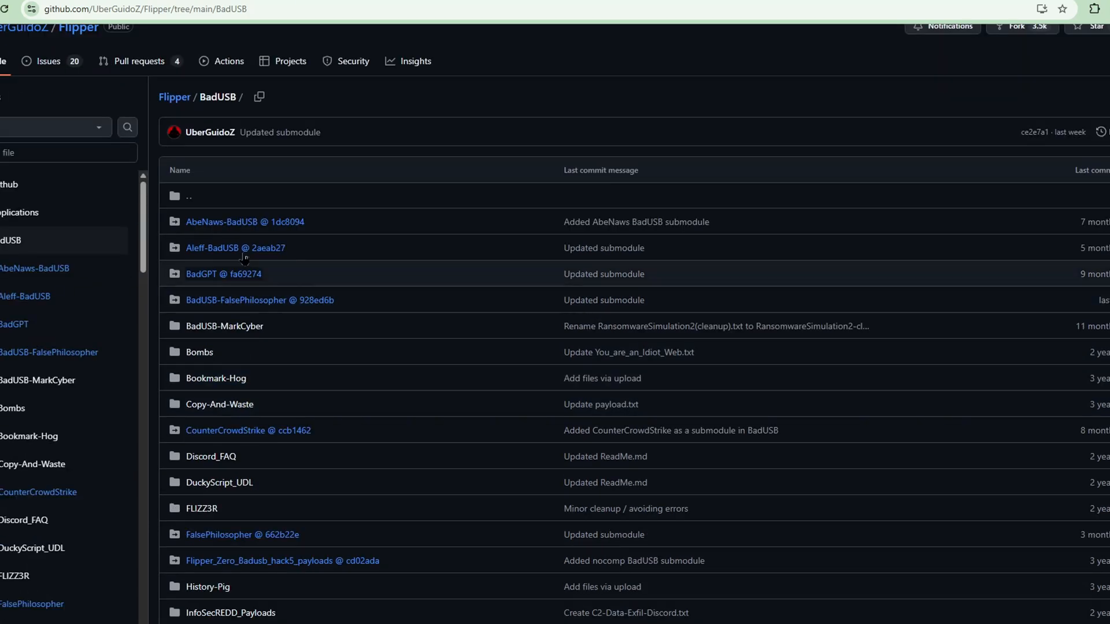
mouse_move(414, 447)
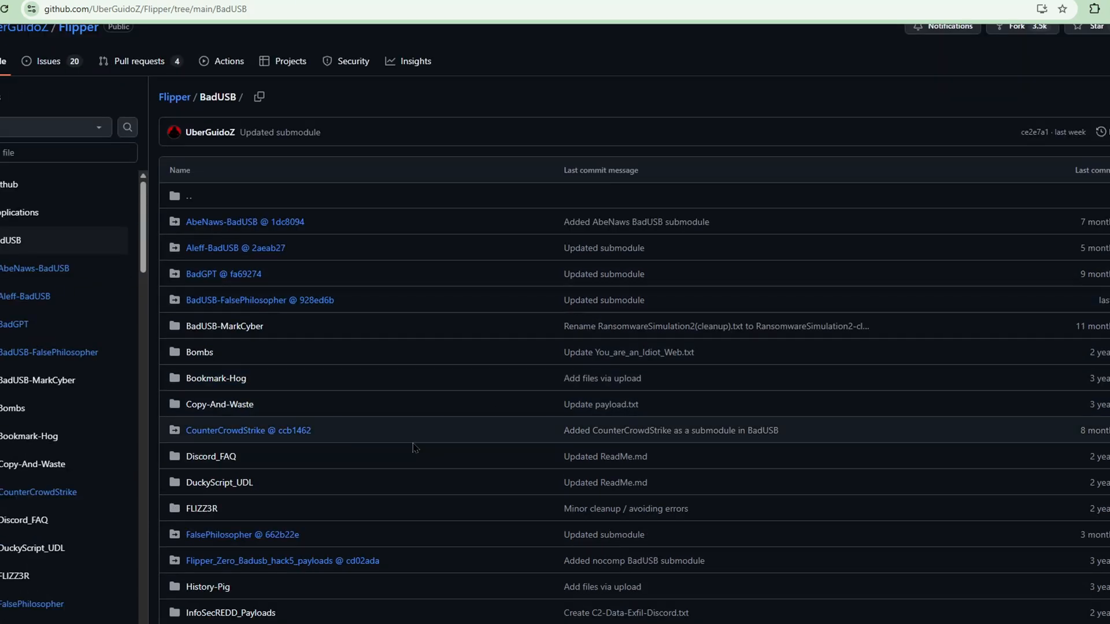
scroll(down, 3)
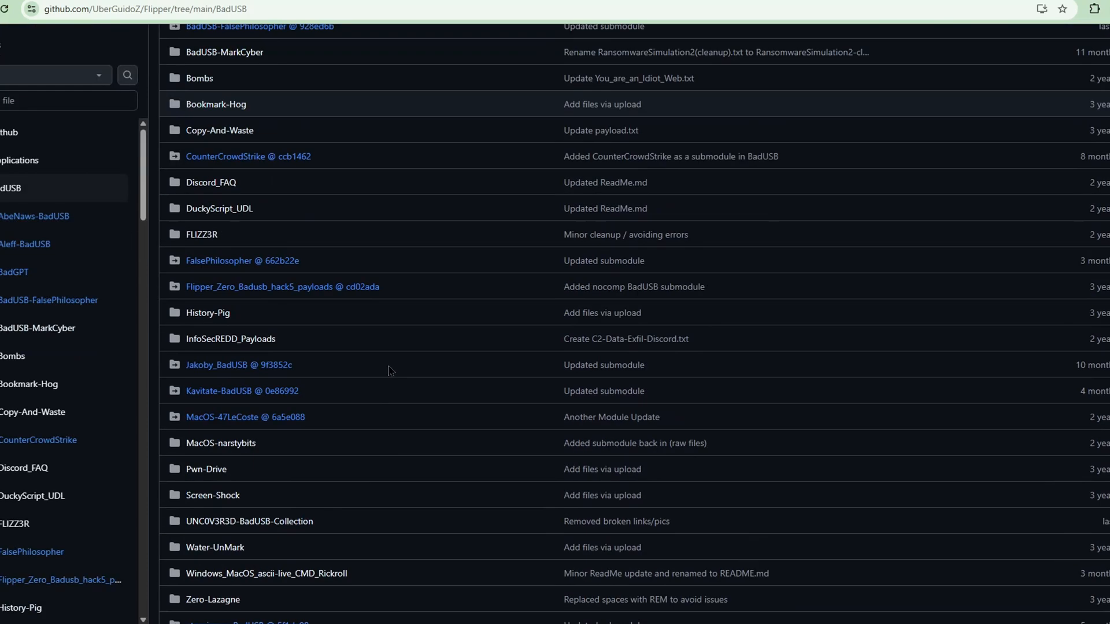
scroll(up, 3)
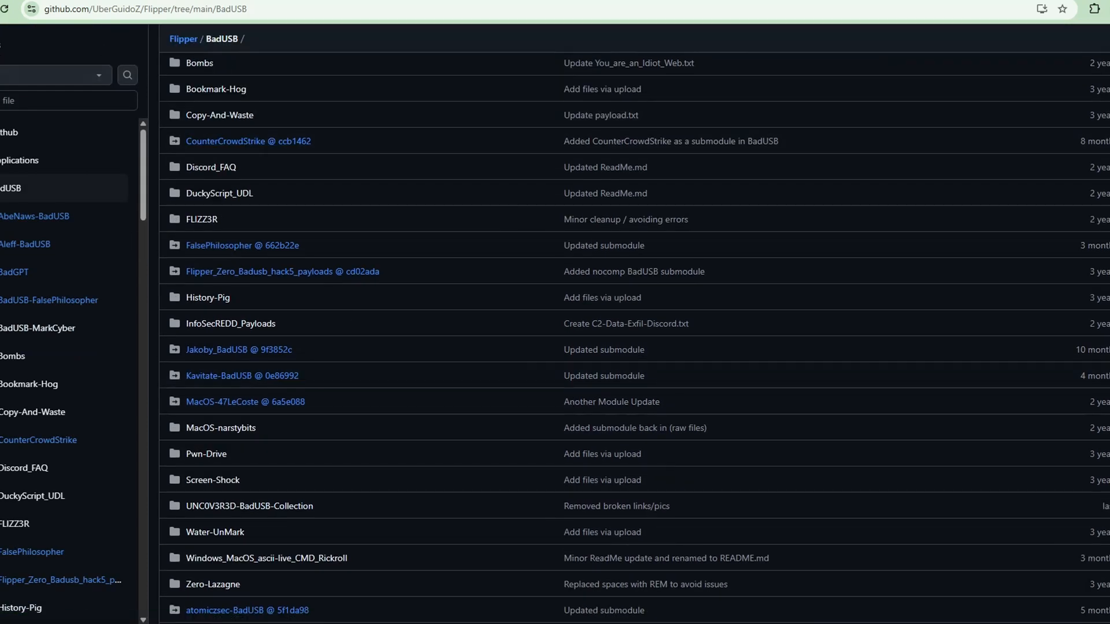
click(182, 39)
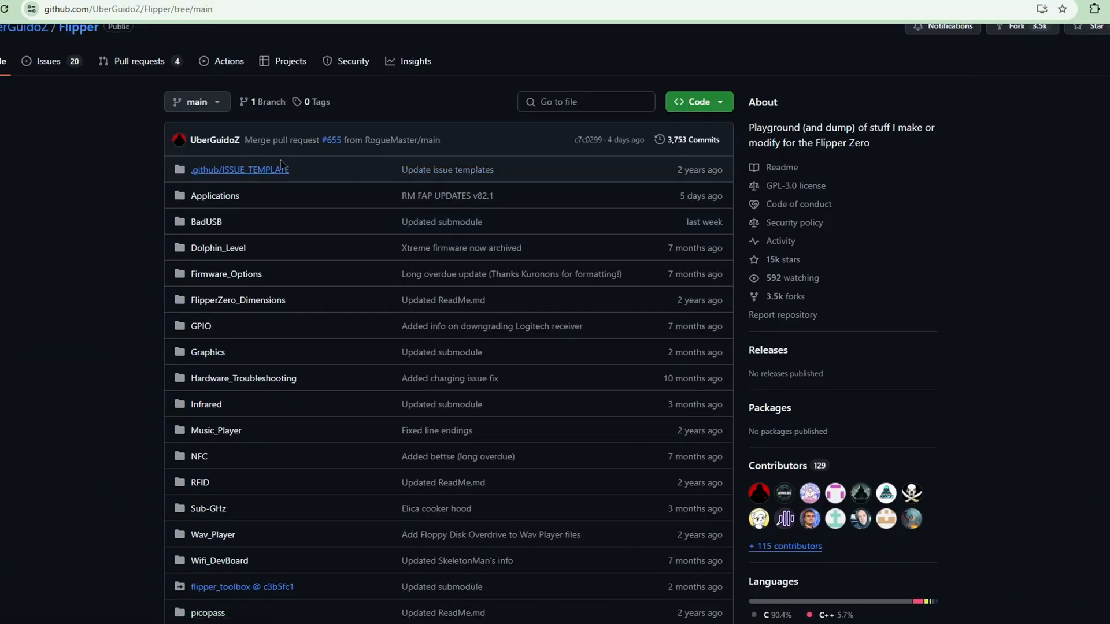
mouse_move(120, 190)
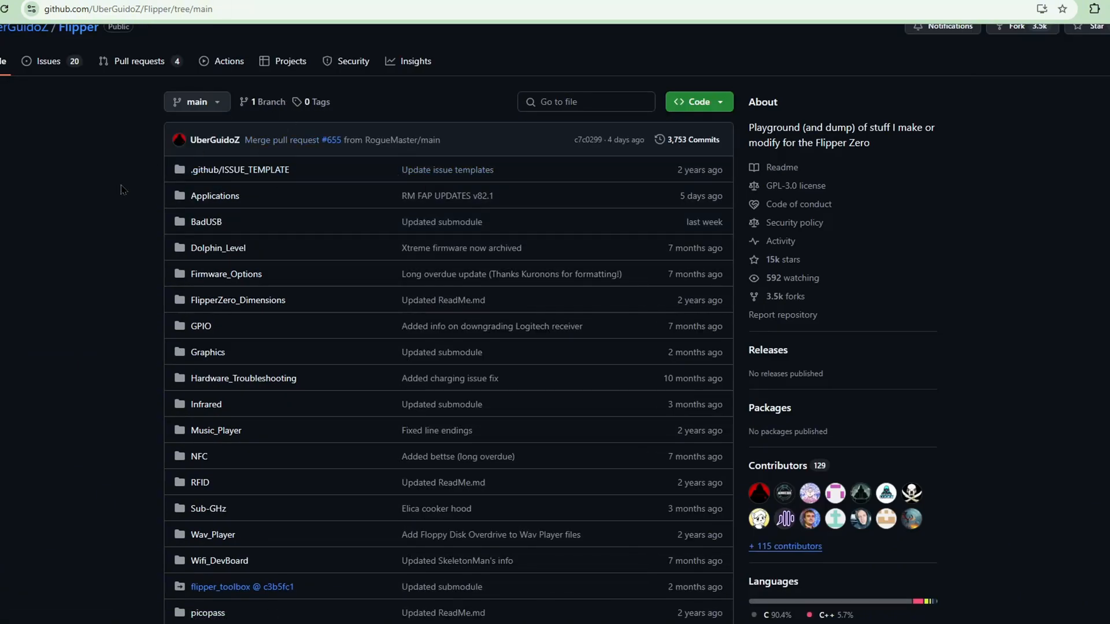
mouse_move(150, 177)
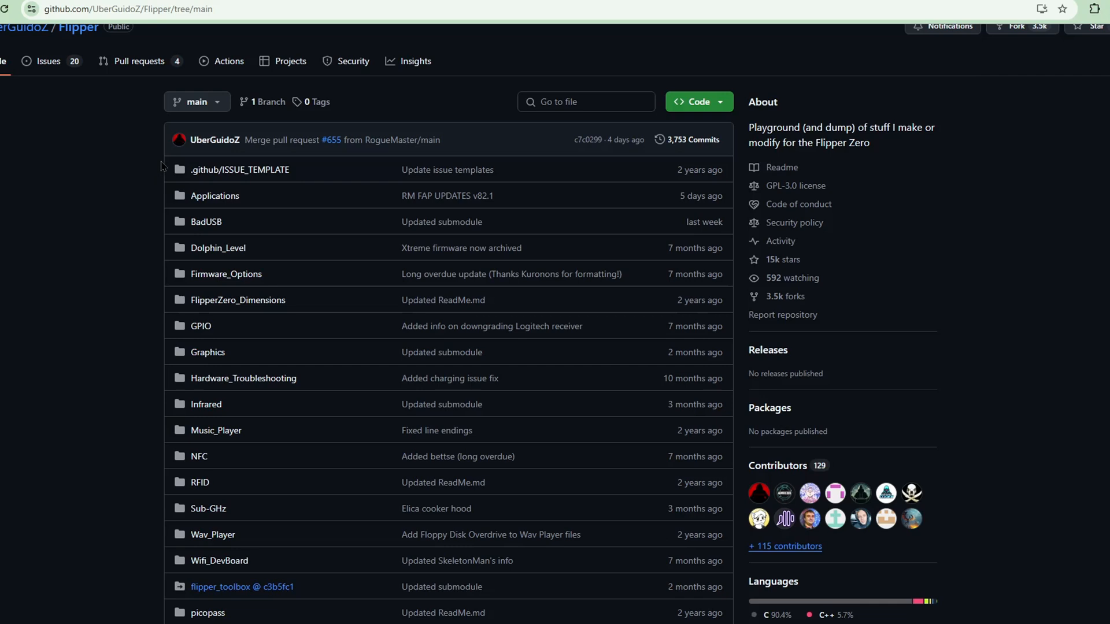
mouse_move(278, 33)
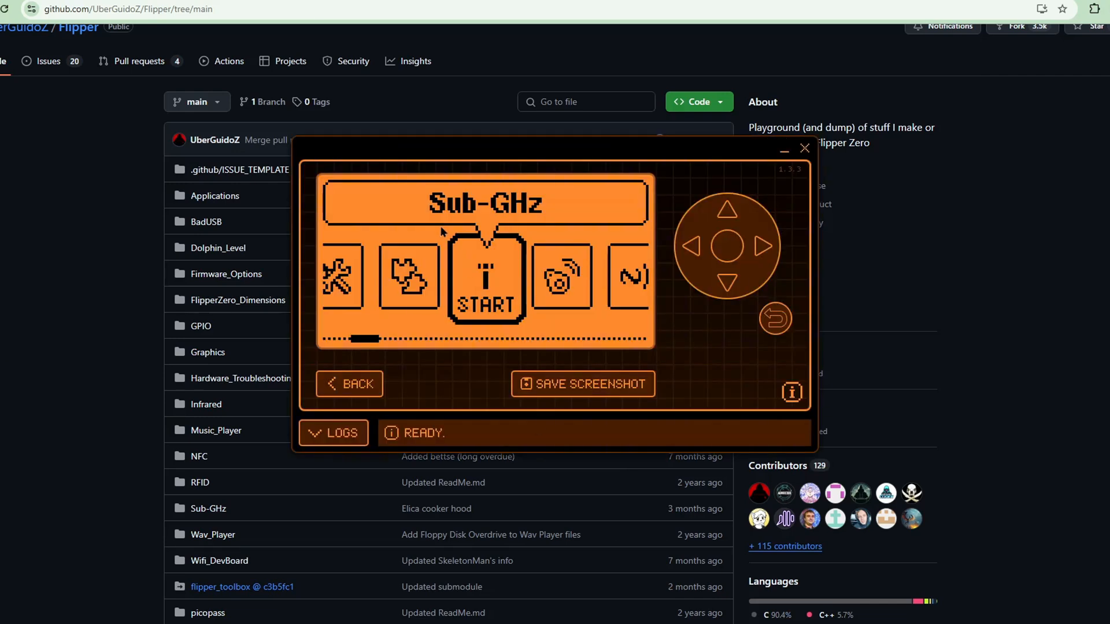
mouse_move(665, 230)
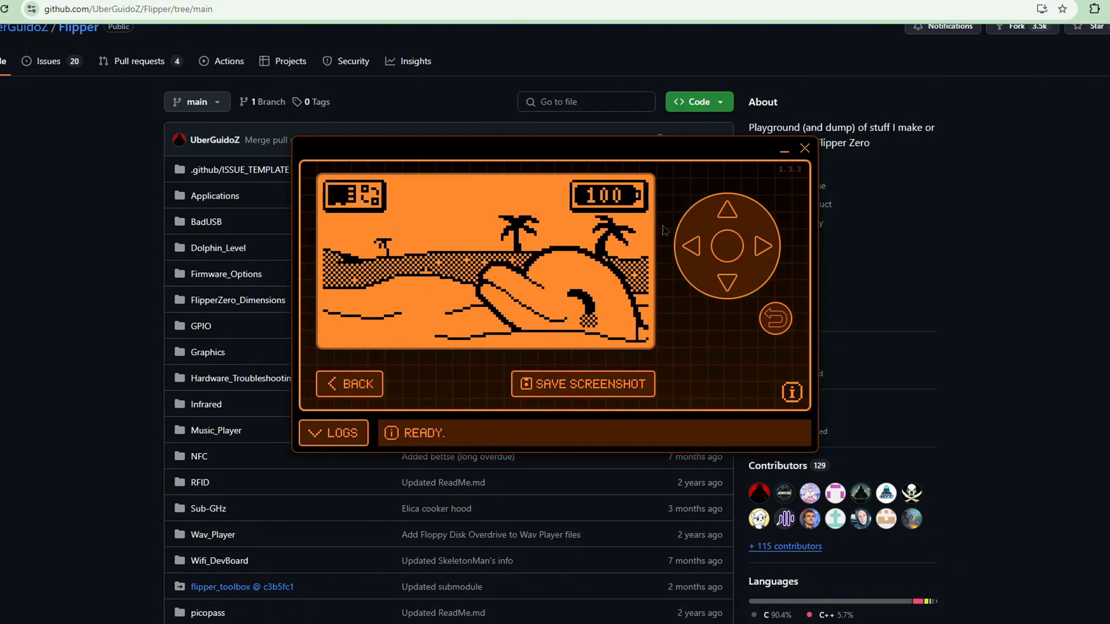
mouse_move(430, 391)
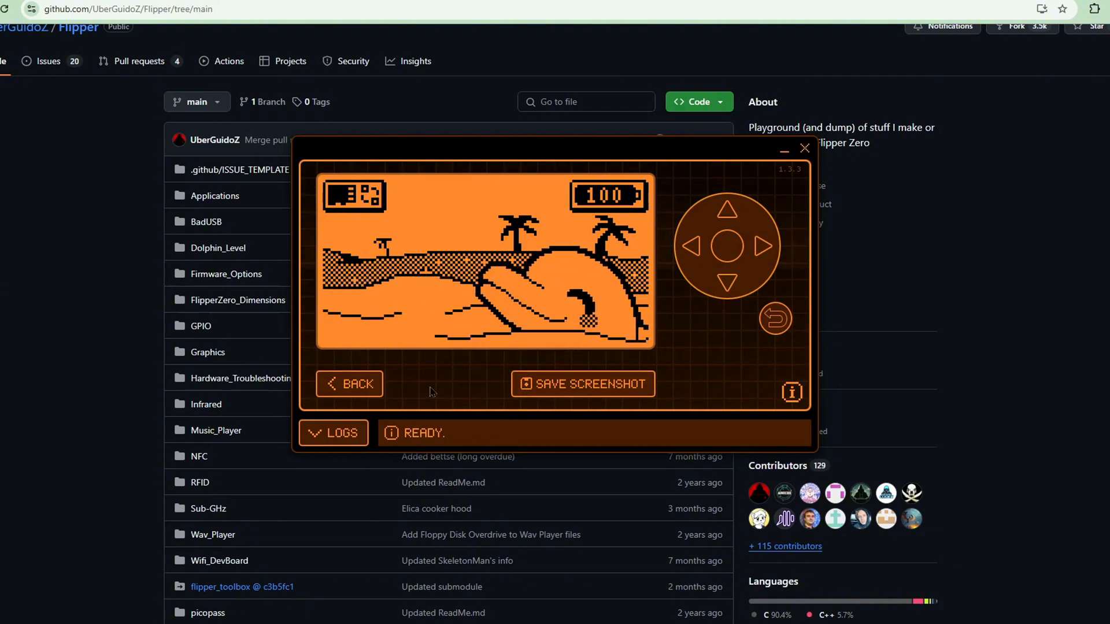